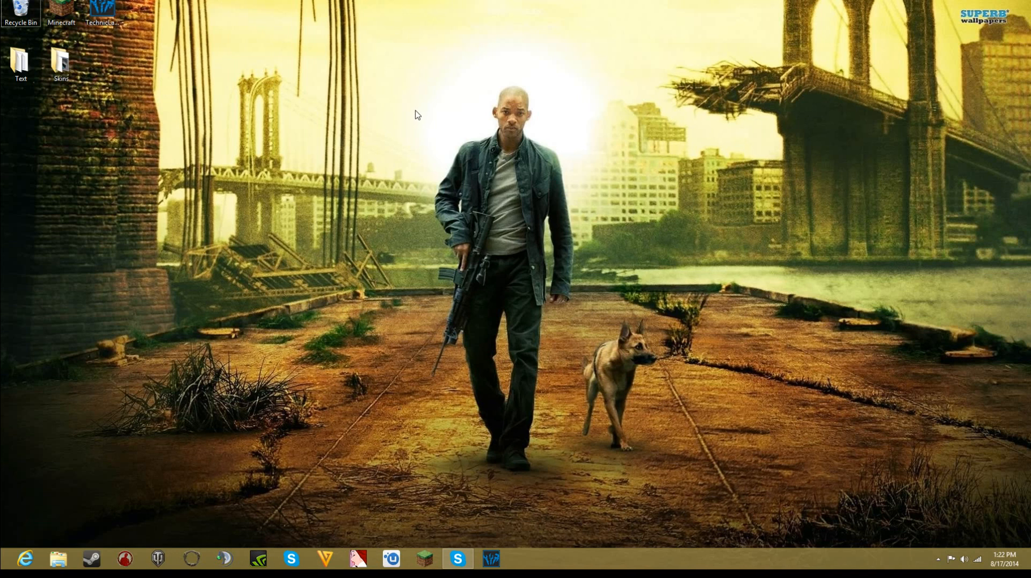
mouse_move(421, 111)
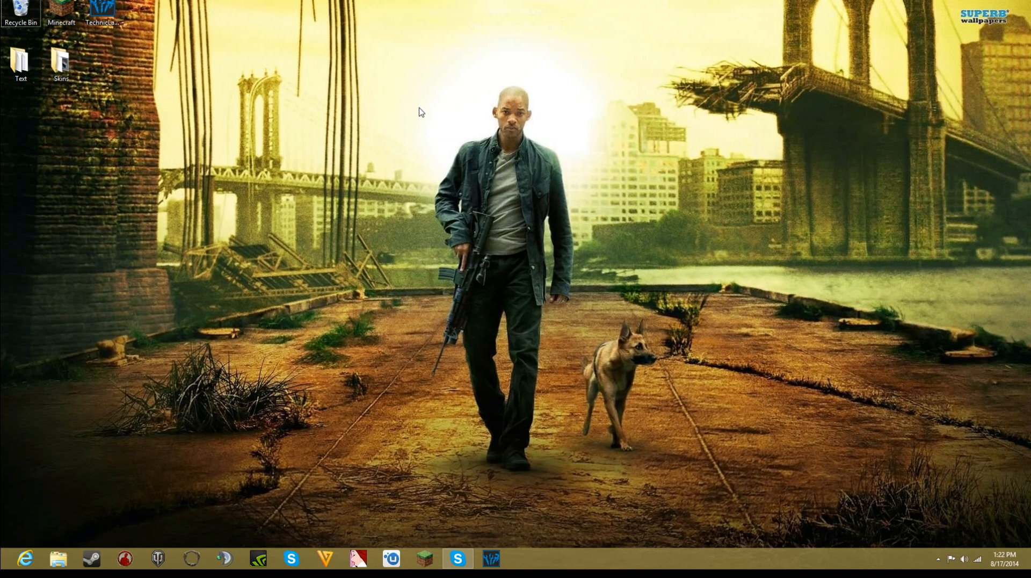
mouse_move(438, 108)
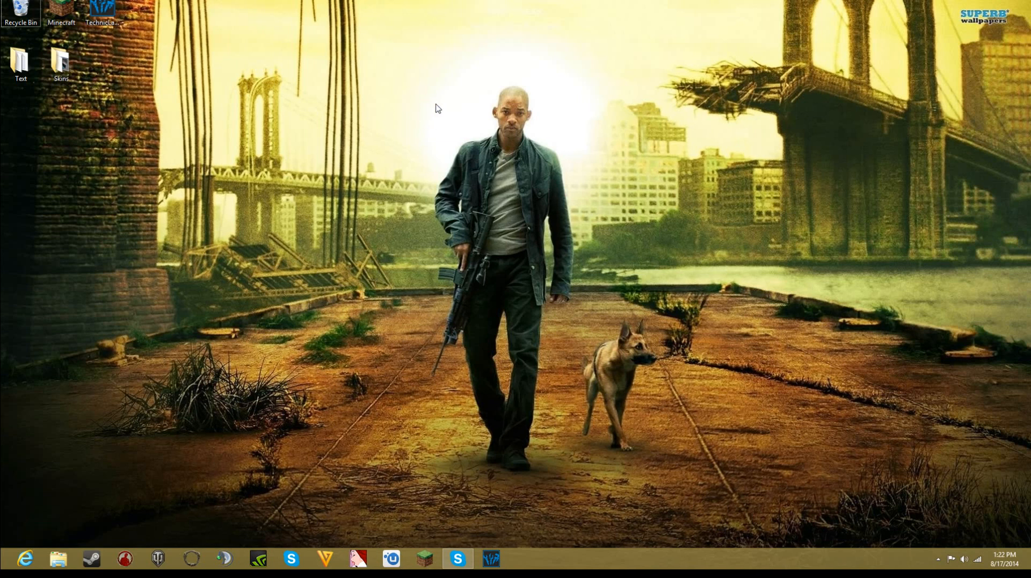
mouse_move(414, 132)
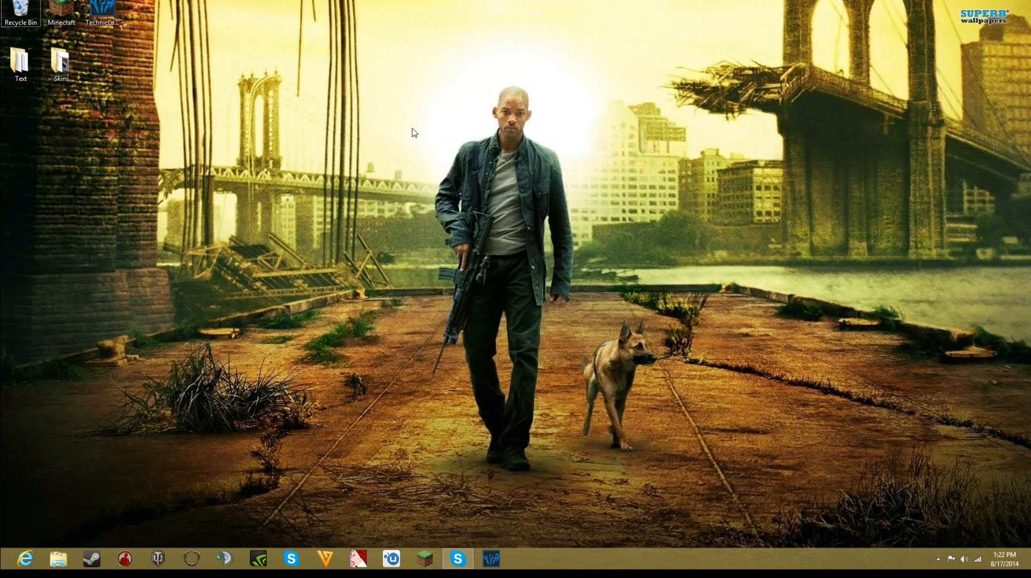
Step: Launch Run from the Start screen search and begin entering %appdata%
key(Super)
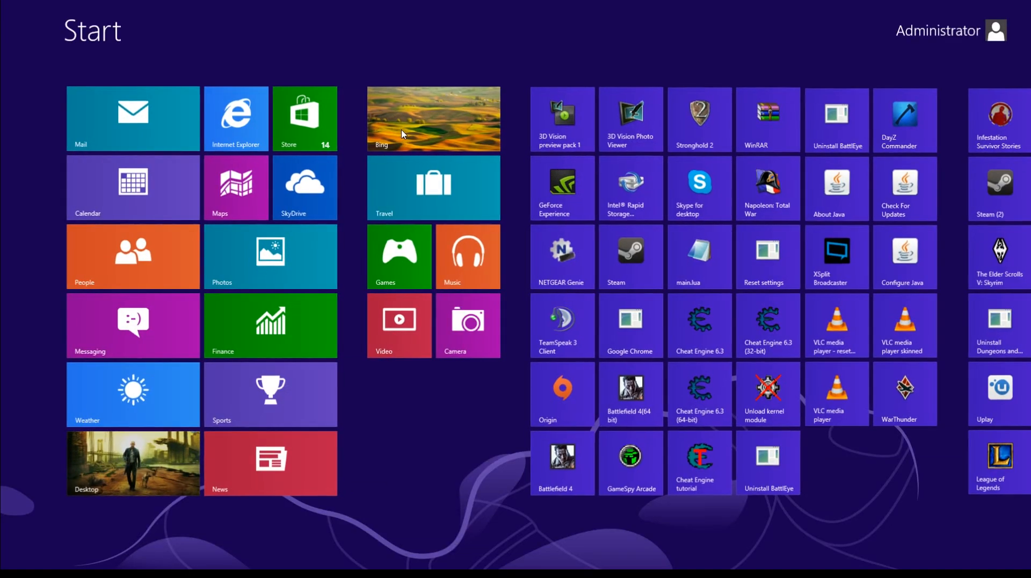
text(run)
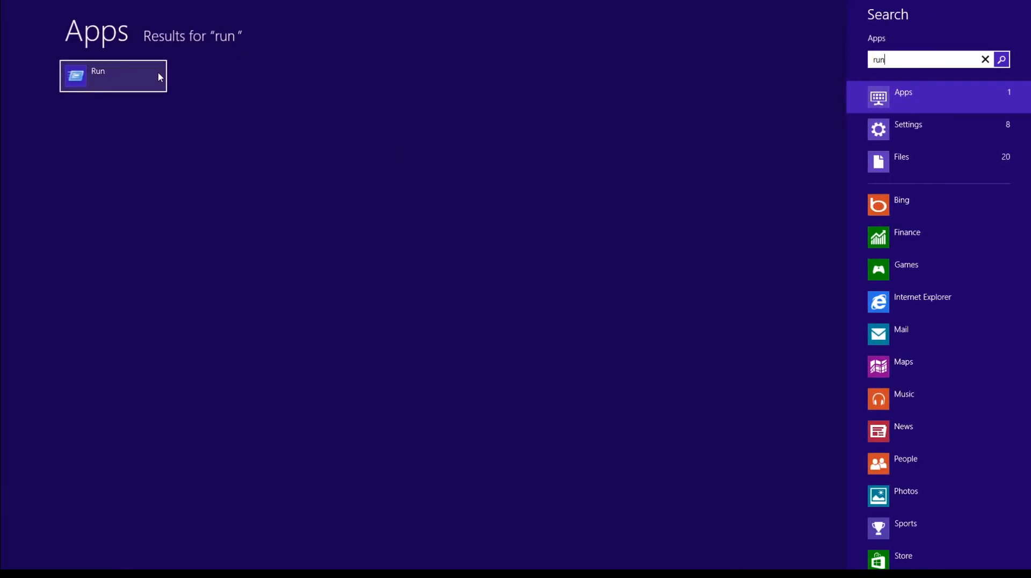
click(112, 75)
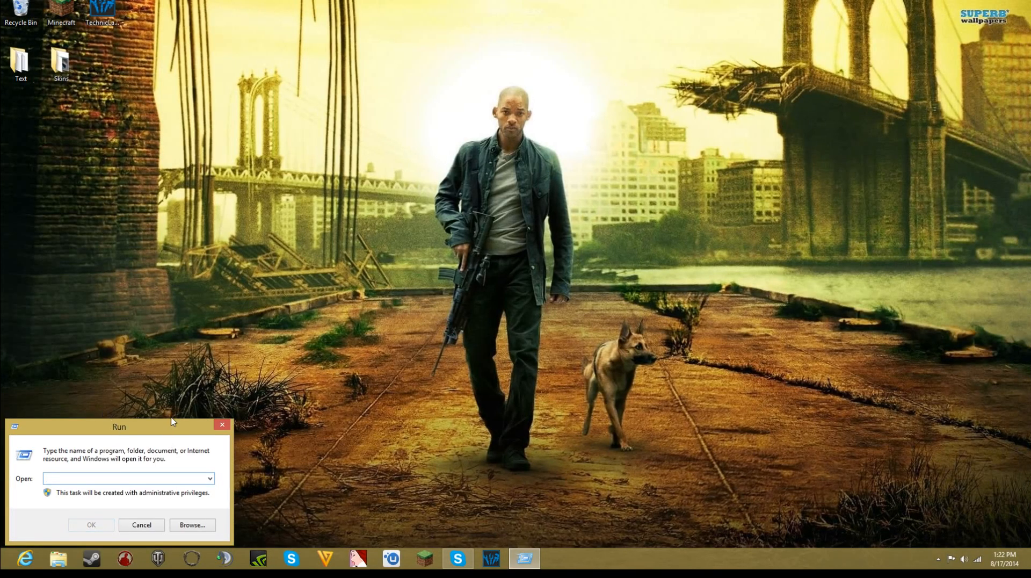
mouse_move(87, 462)
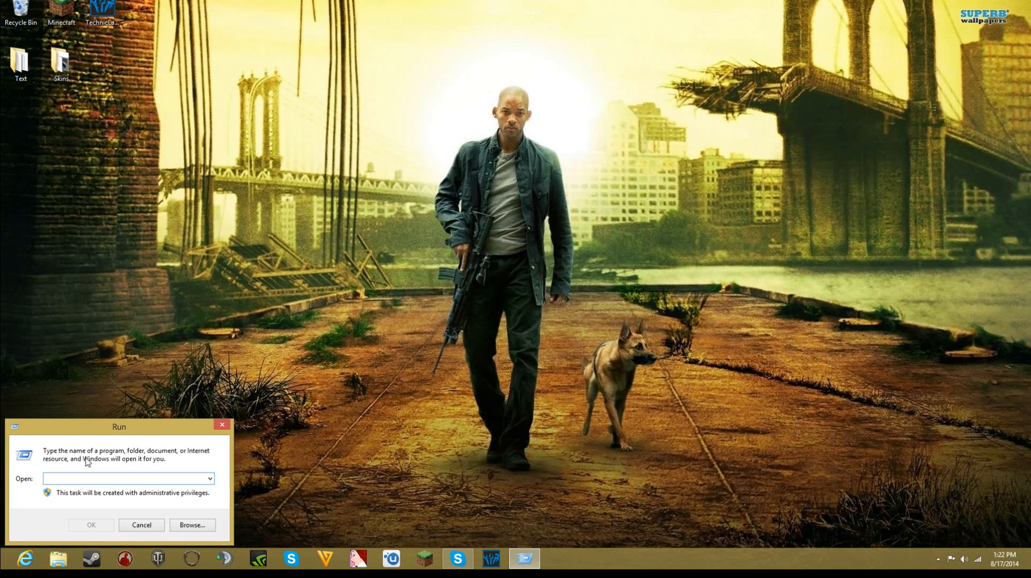
text(%ap)
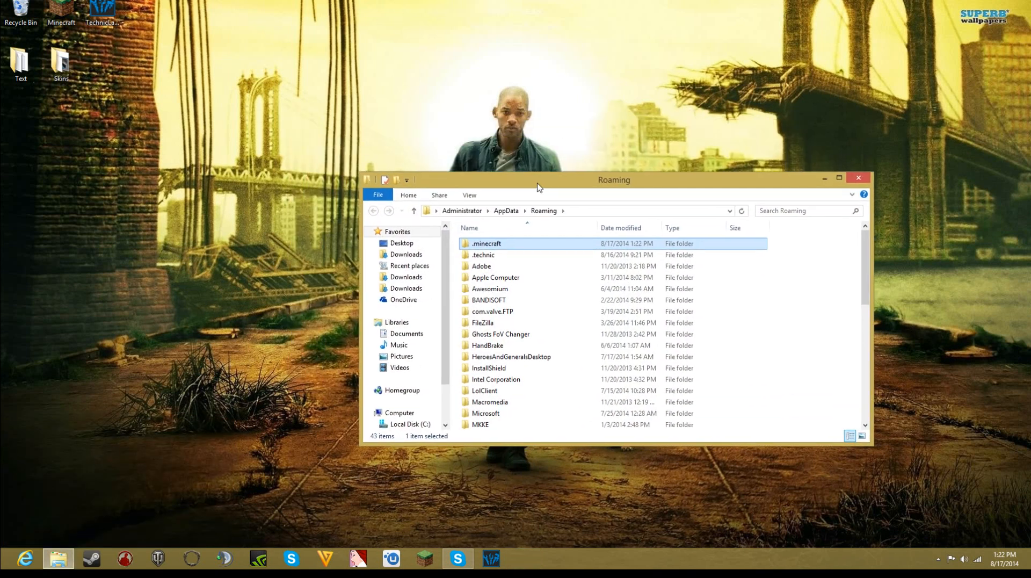
Step: Reposition the Roaming window and select the .minecraft folder for copying
drag(611, 179, 557, 159)
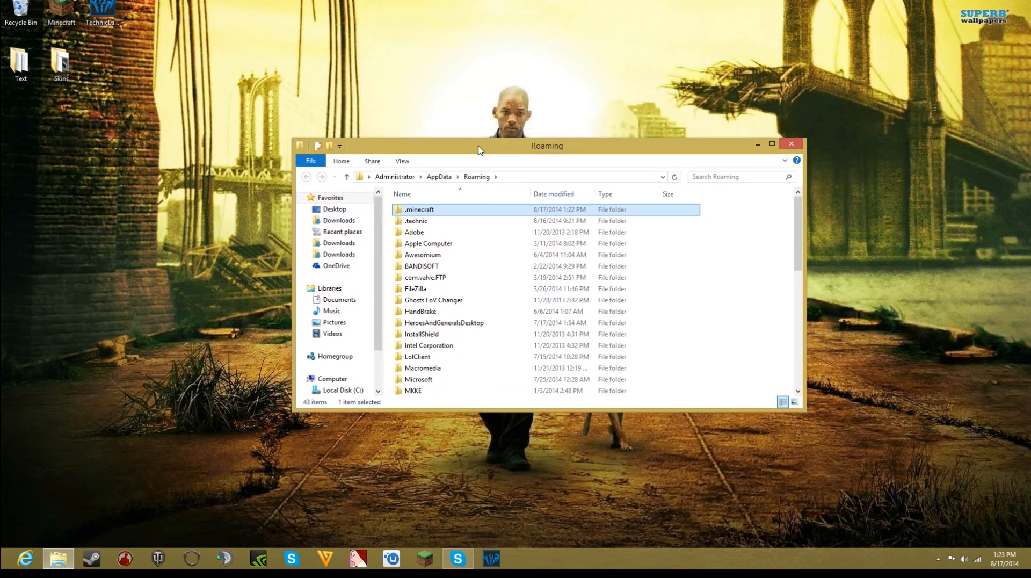
click(416, 221)
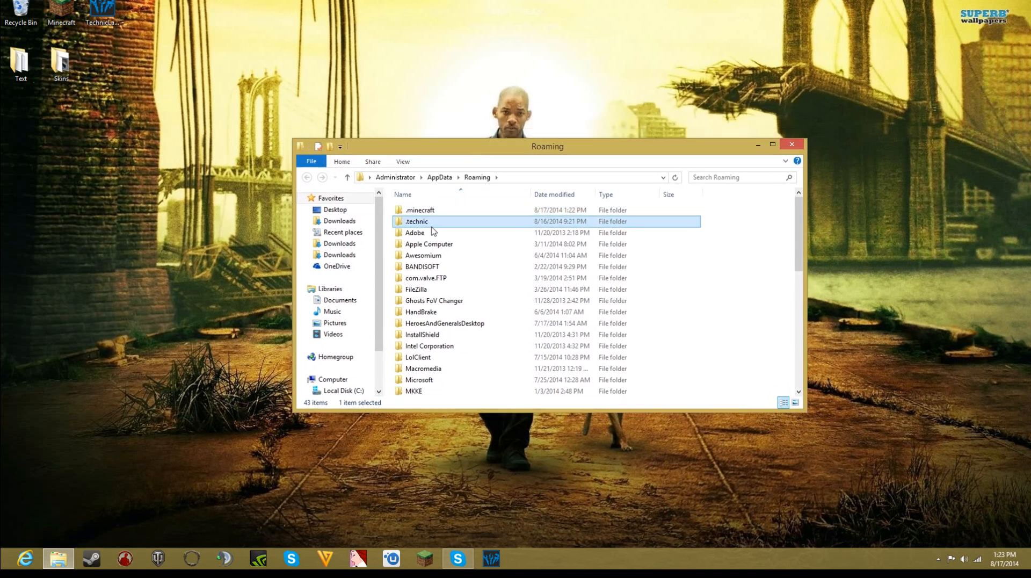
click(419, 209)
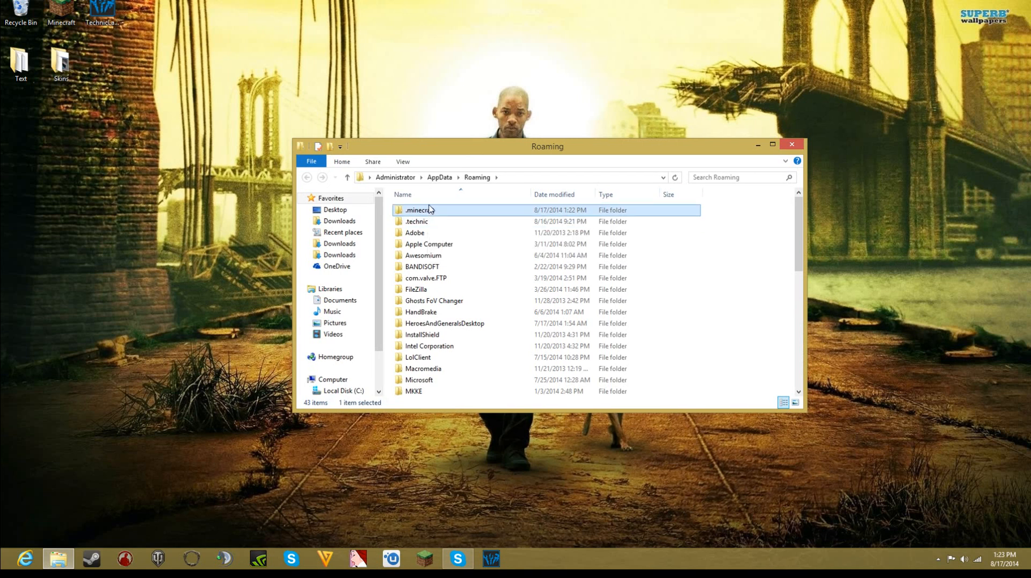
drag(547, 146, 530, 143)
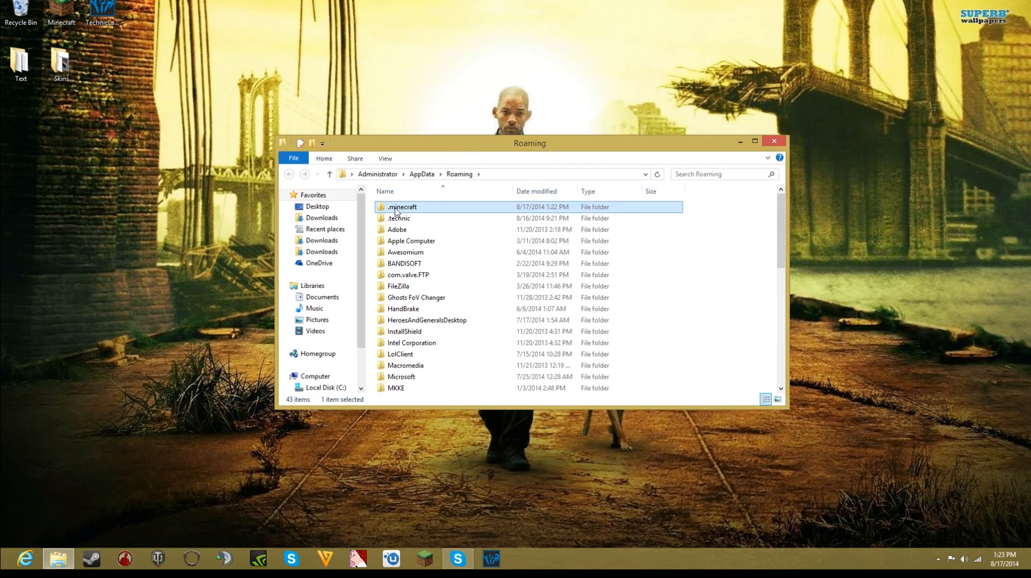
double_click(402, 206)
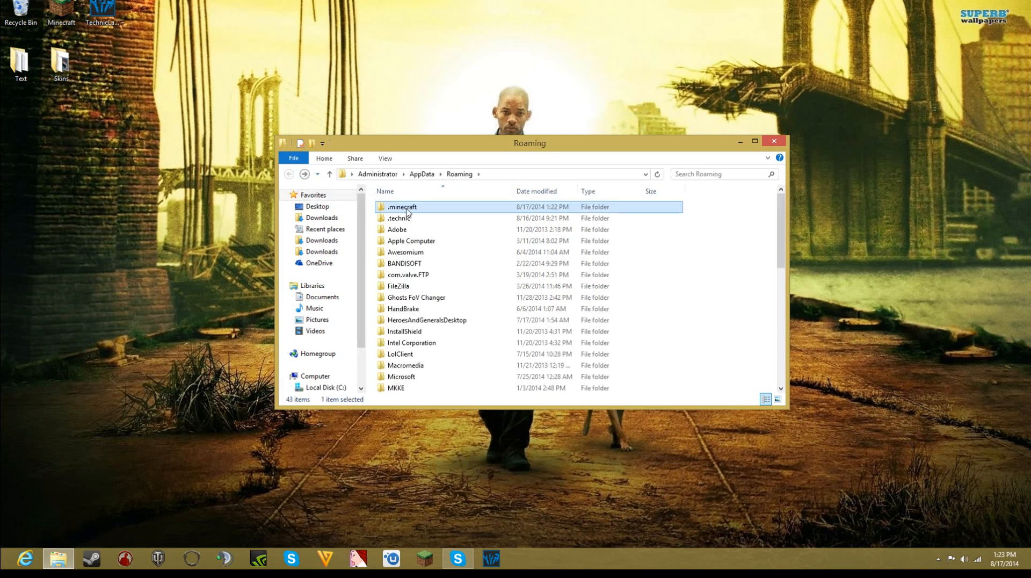
double_click(401, 206)
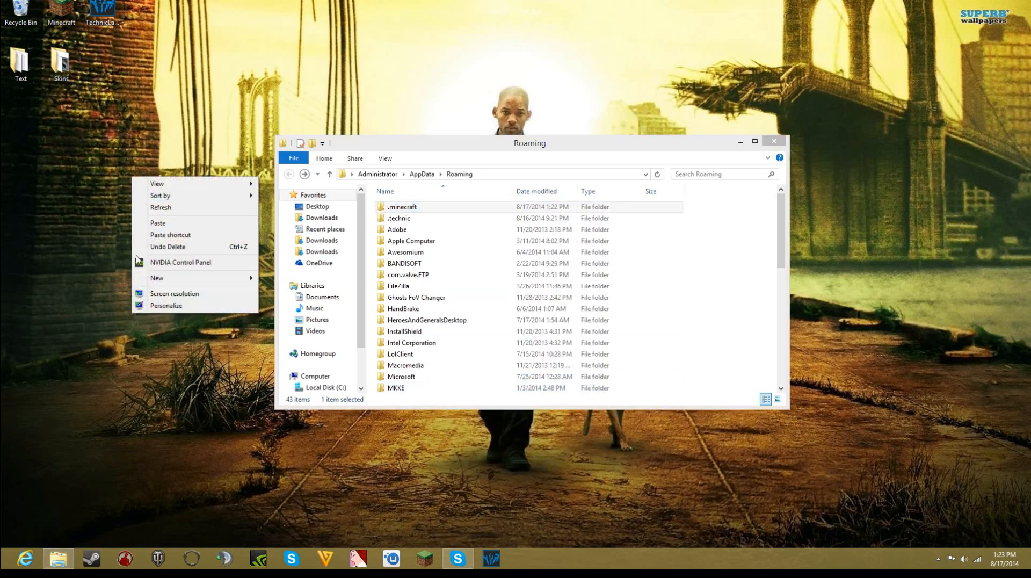
mouse_move(175, 227)
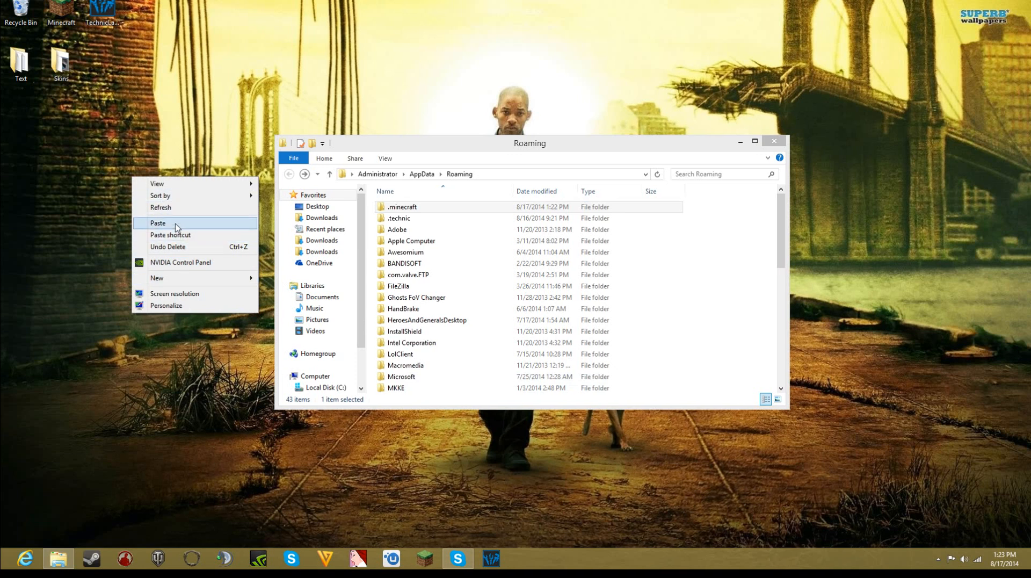
Step: Paste a .minecraft backup onto the desktop, check it, and delete the original
click(157, 223)
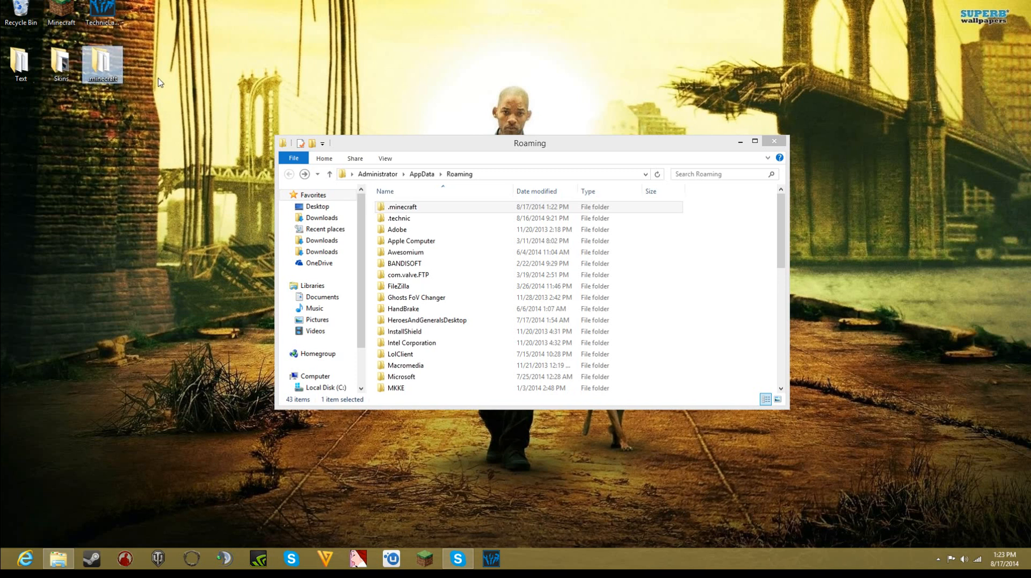
double_click(402, 206)
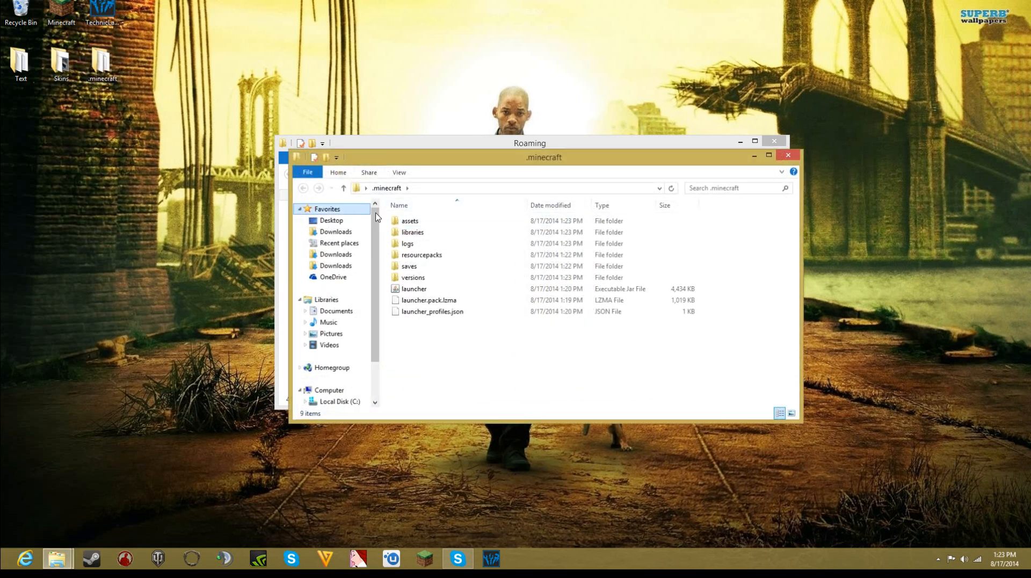
double_click(413, 277)
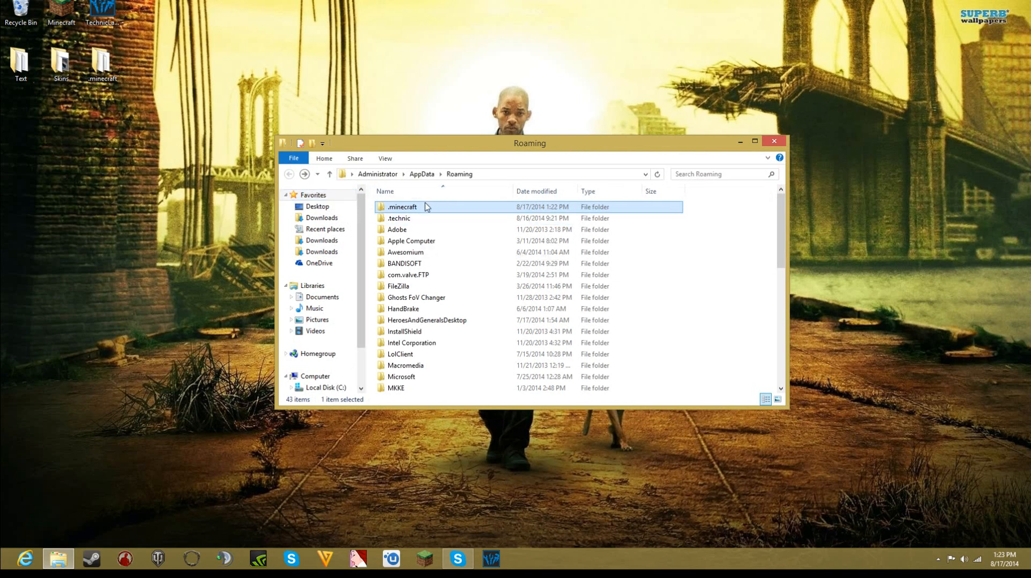
right_click(401, 206)
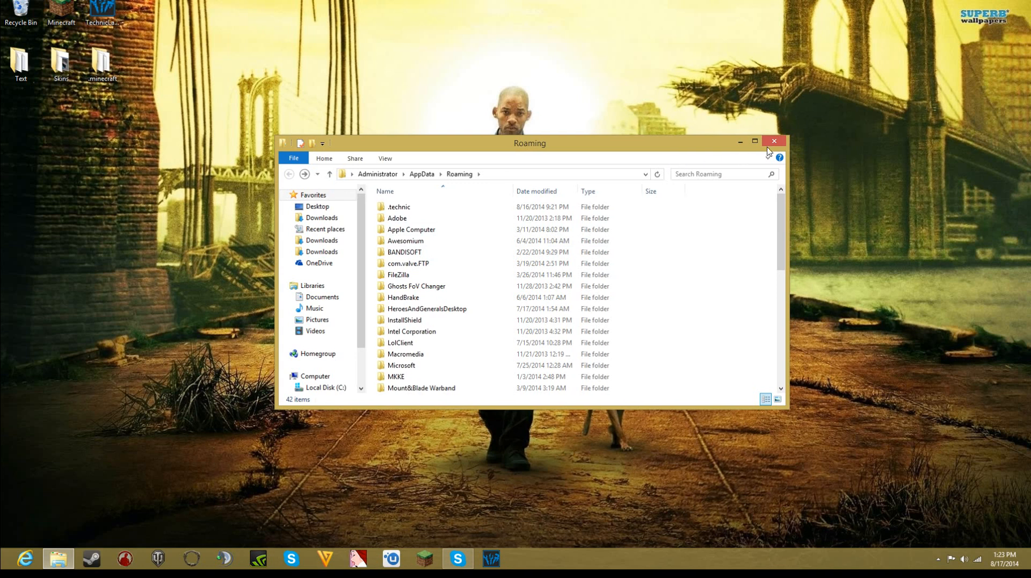
click(773, 141)
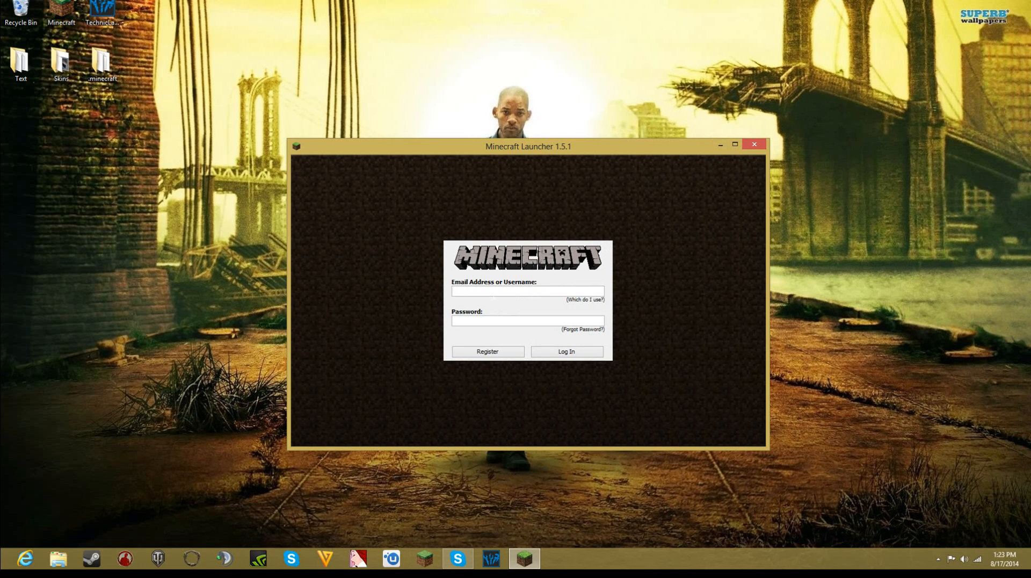
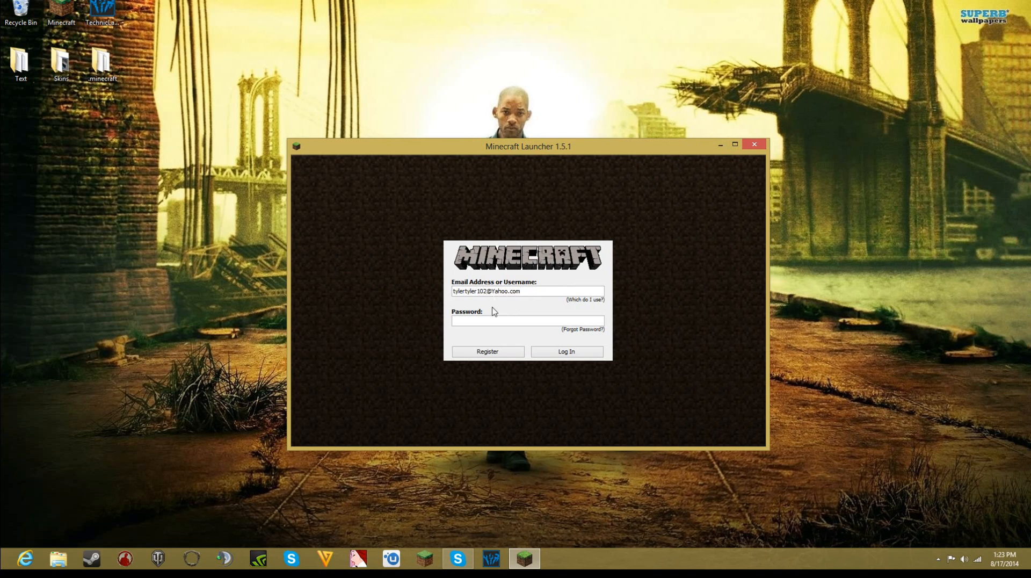
click(565, 351)
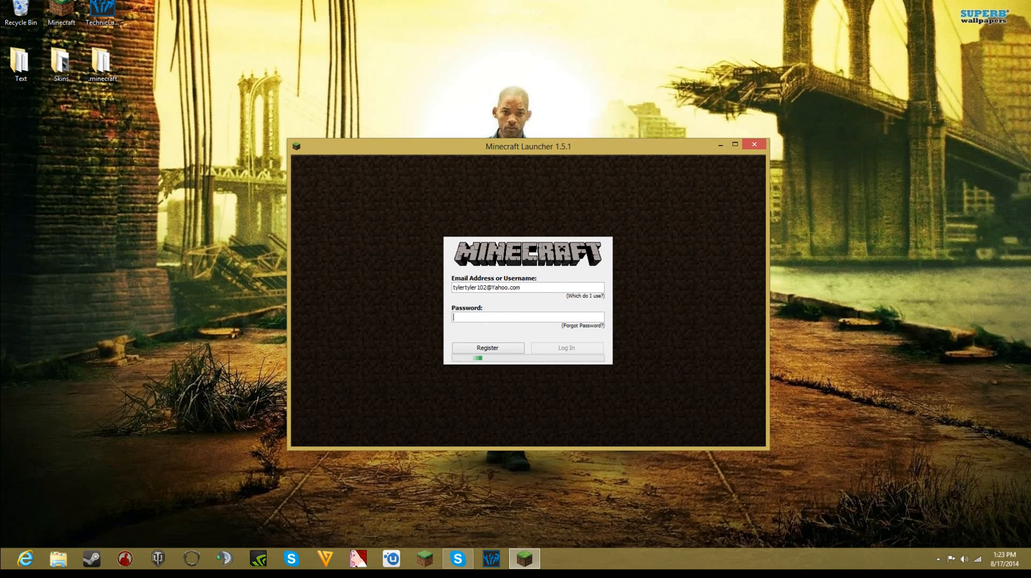
click(564, 347)
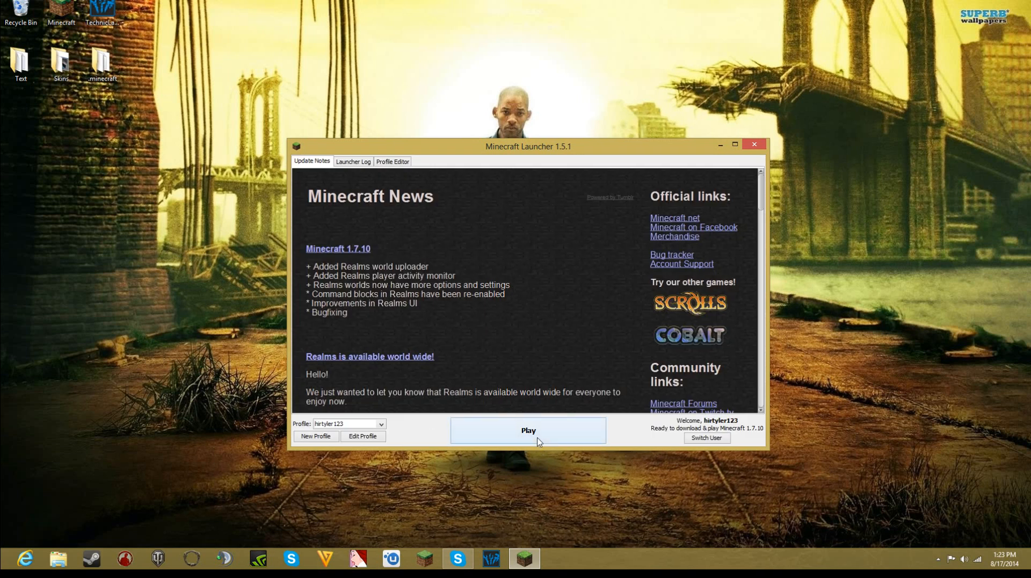
click(527, 430)
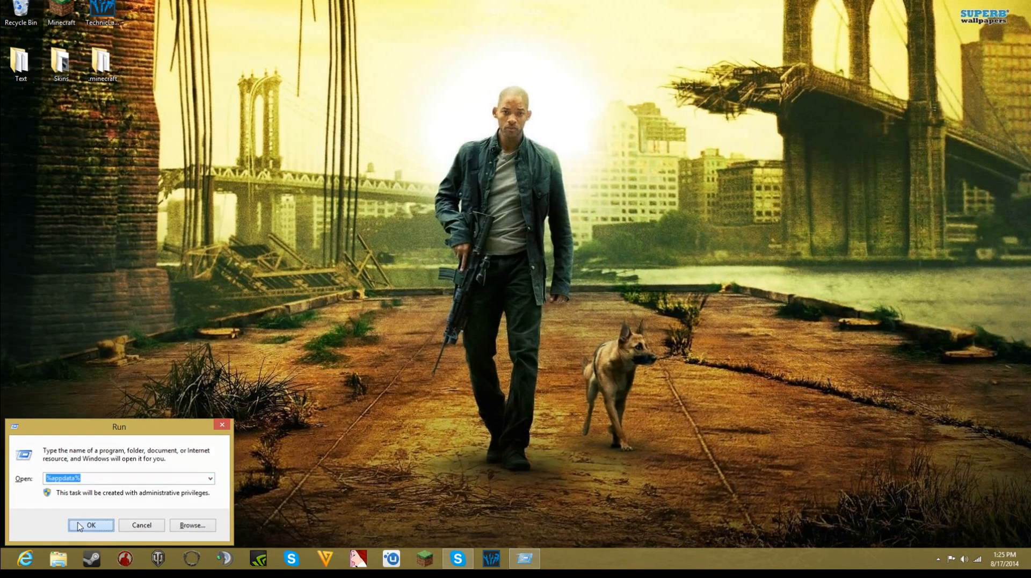
Step: Open %appdata% from Run, check the regenerated .minecraft folder, then open the browser
click(91, 524)
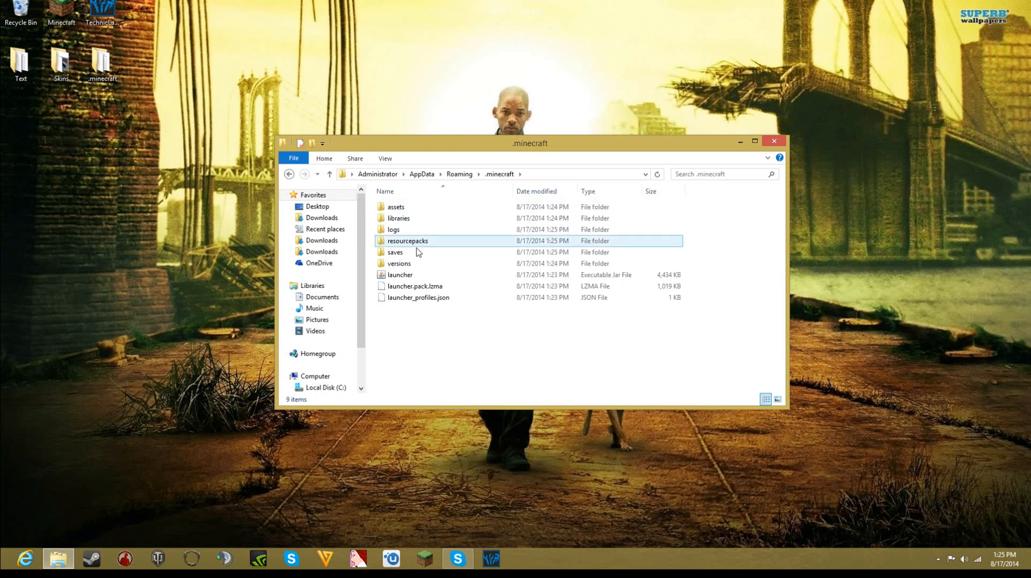
click(395, 206)
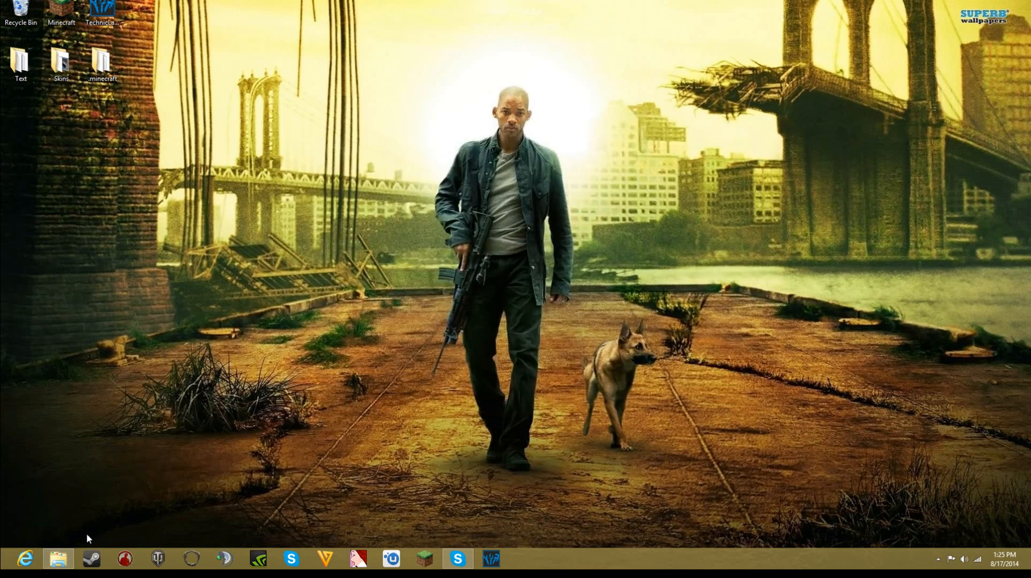
click(23, 560)
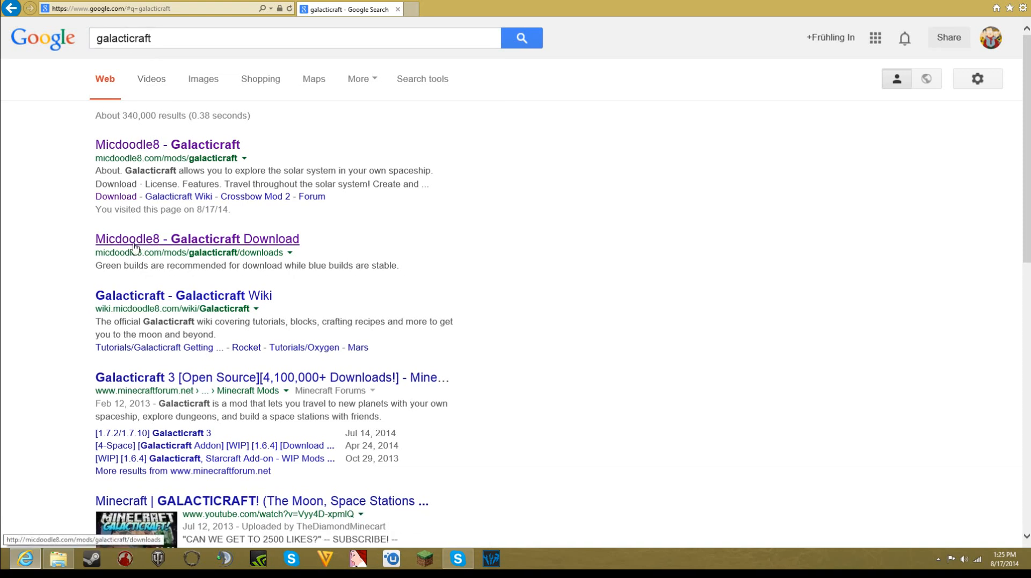
Step: Open the micdoodle8 Galacticraft downloads result and scroll to the builds table
click(196, 239)
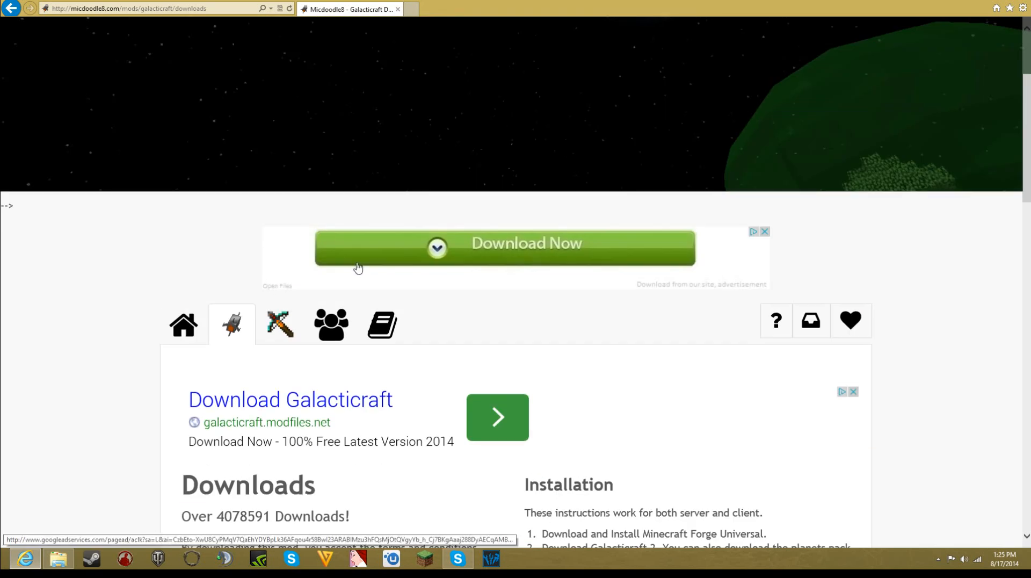
scroll(down, 3)
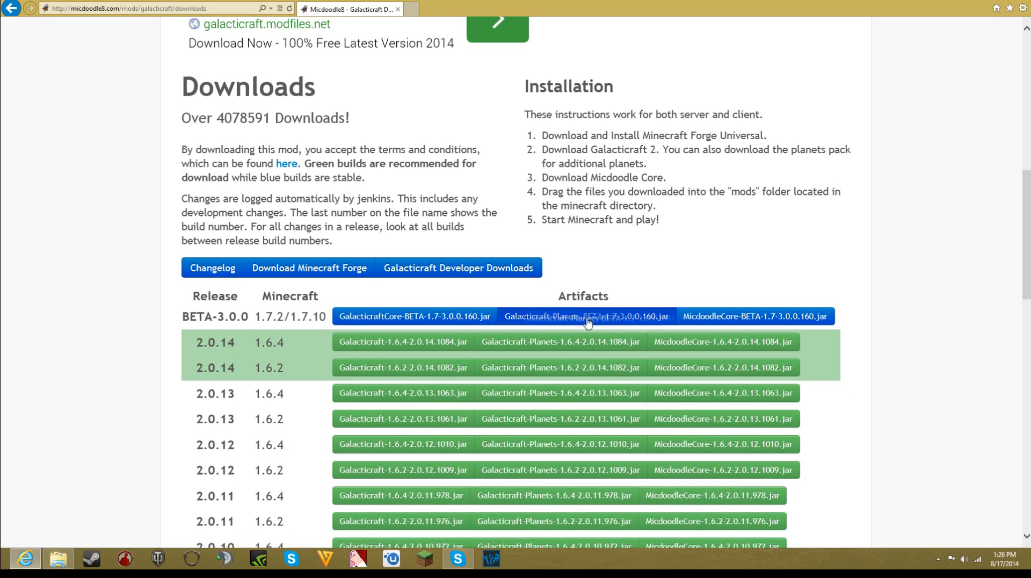
mouse_move(580, 316)
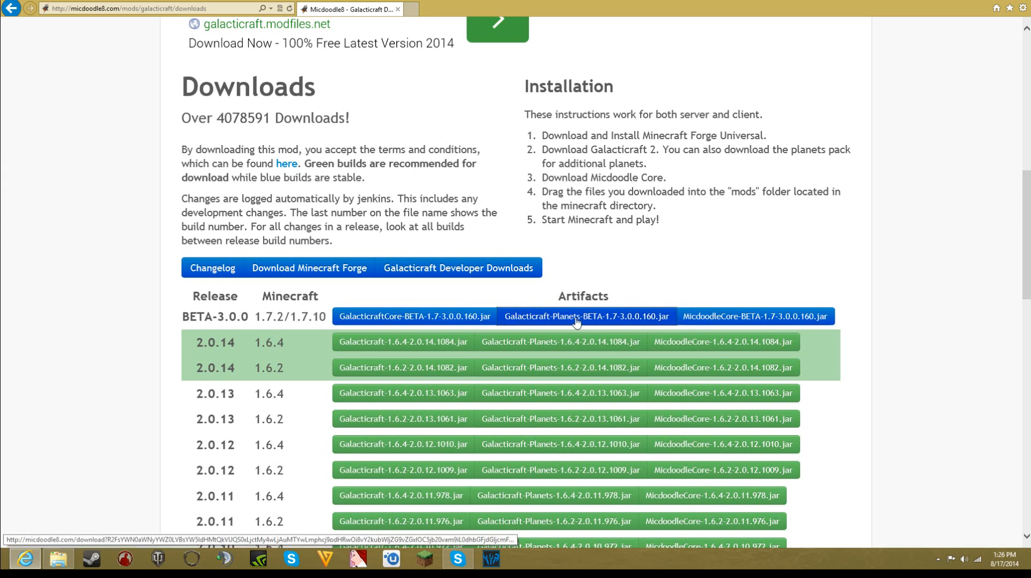
mouse_move(412, 321)
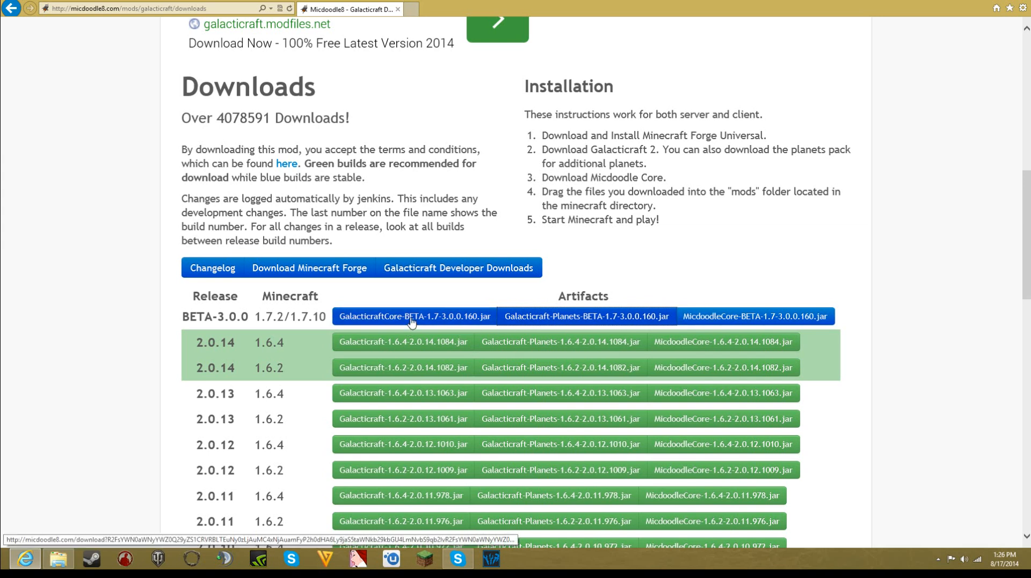
Step: Open Core, Planets and MicdoodleCore download tabs; save the GalacticraftCore BETA 3.0.0.160 jar
click(414, 317)
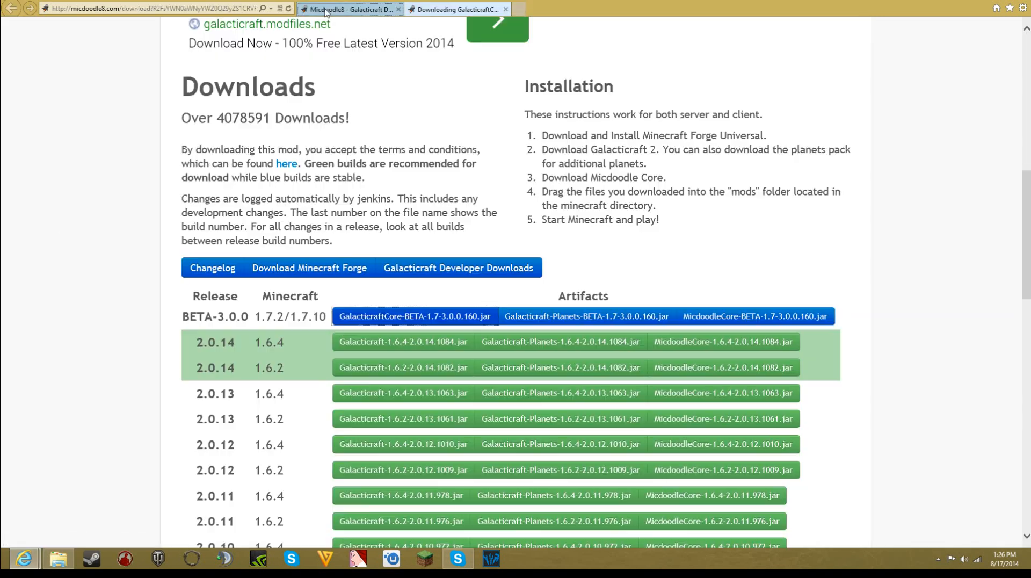
right_click(755, 316)
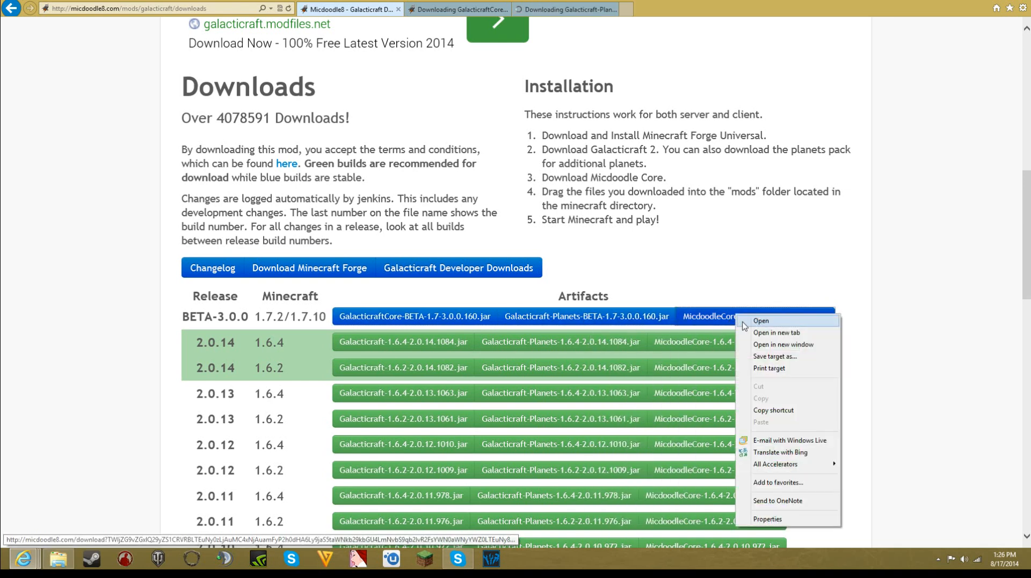
click(761, 323)
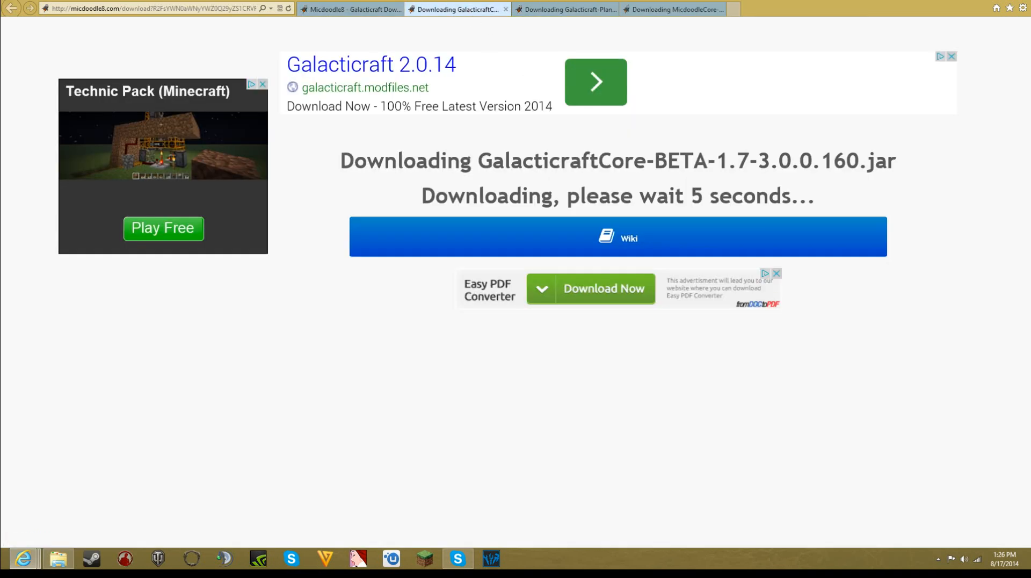
click(564, 10)
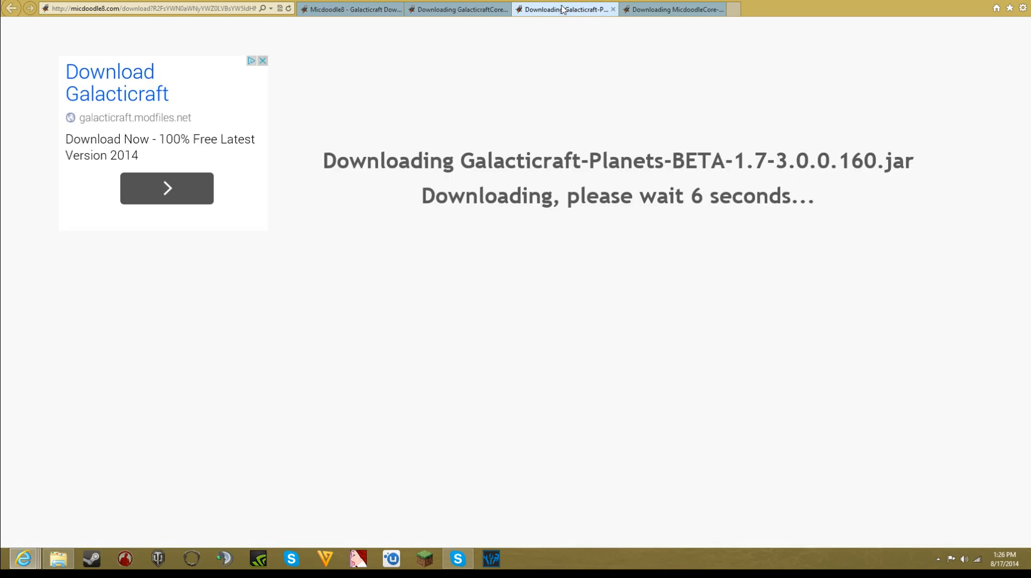
click(457, 9)
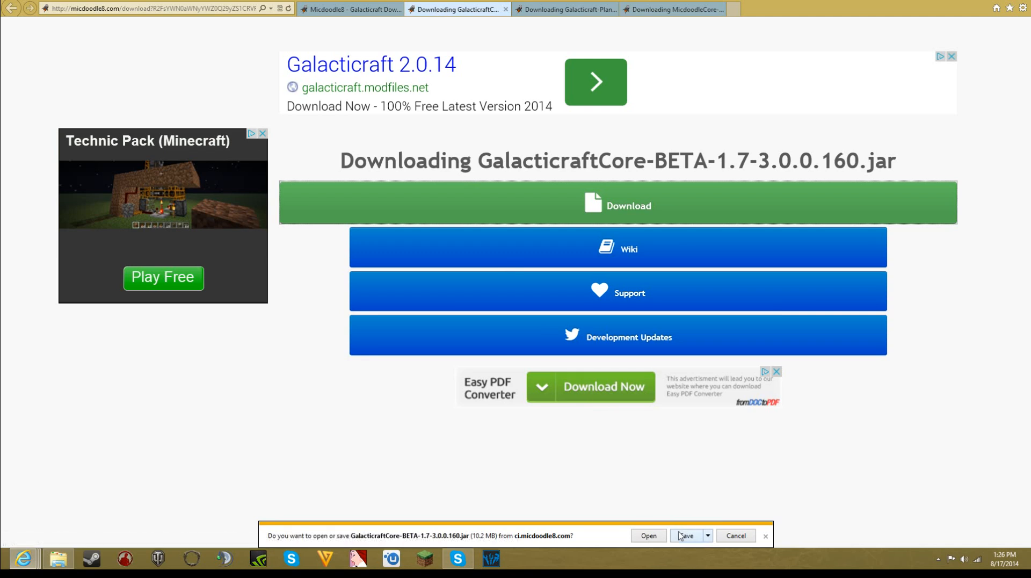
click(686, 539)
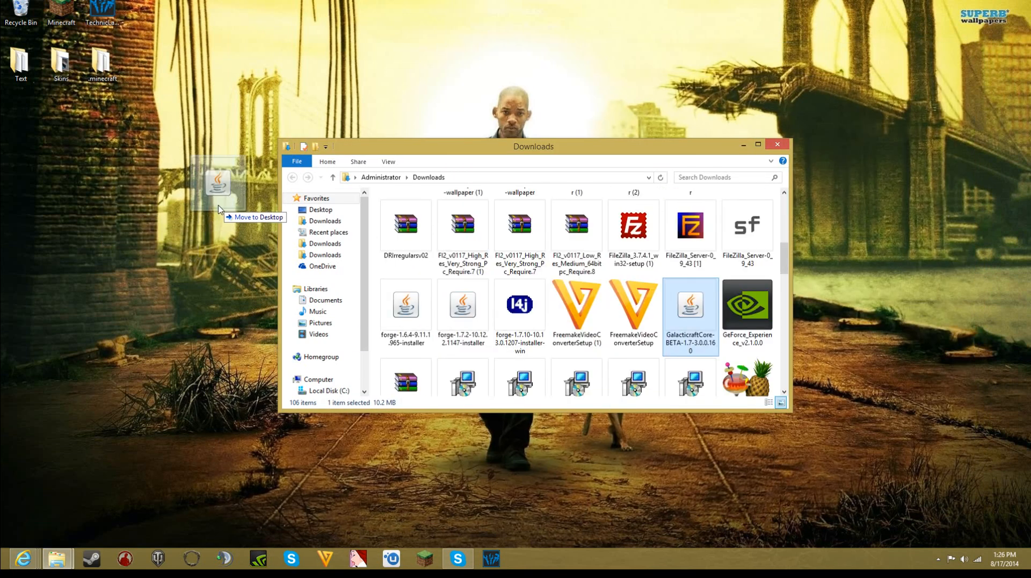
Step: Drag the GalacticraftCore jar onto the desktop and close the finished download tabs
drag(689, 303, 20, 125)
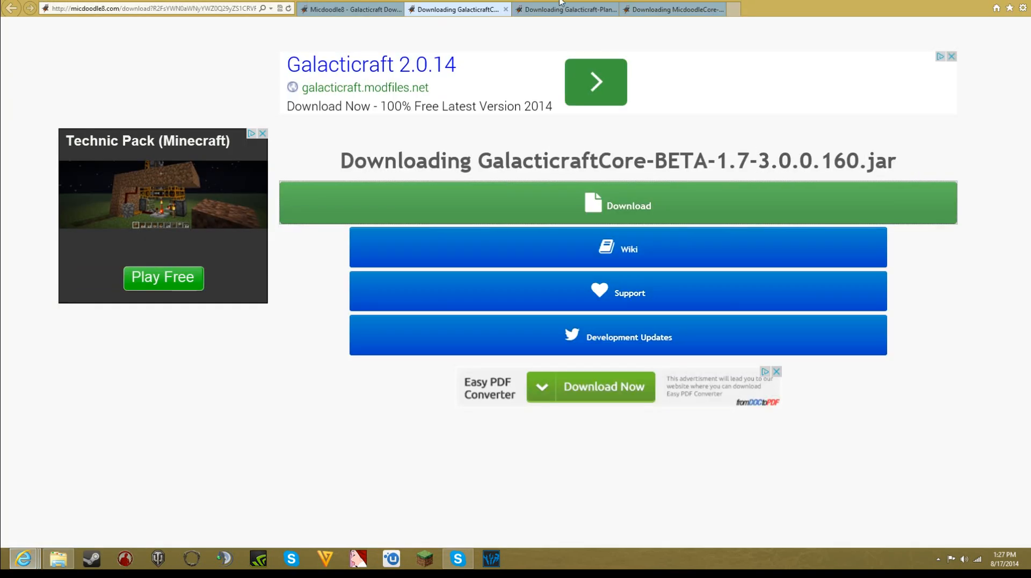
click(564, 9)
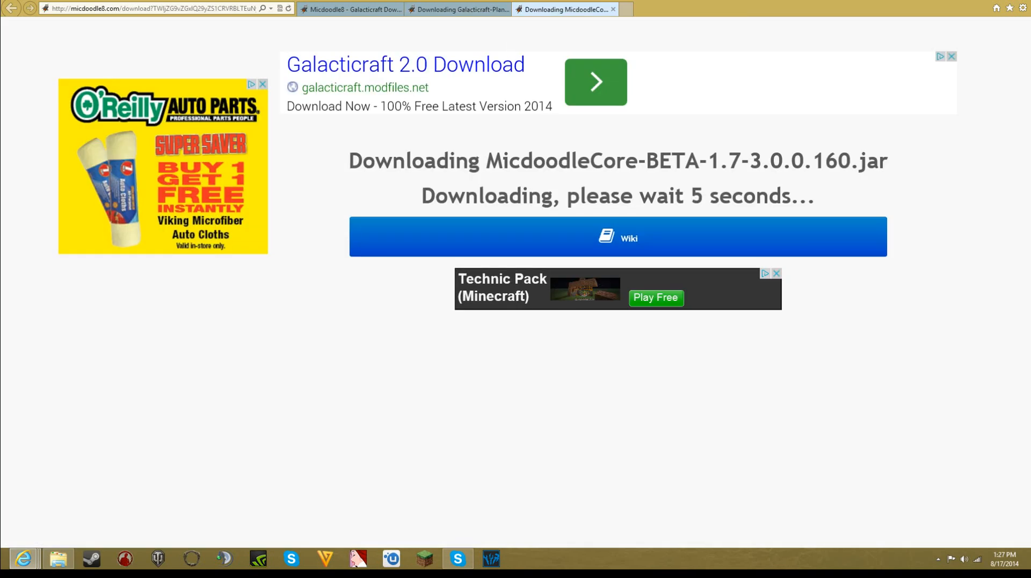
click(458, 9)
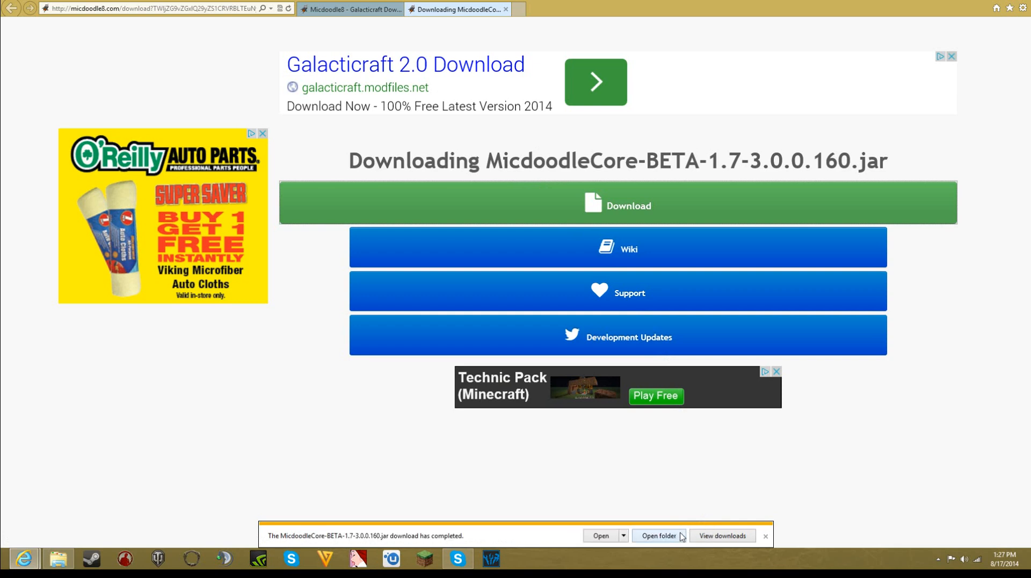
Step: Open the MicdoodleCore download's folder, then go to the Minecraft Forge Downloads site
click(658, 535)
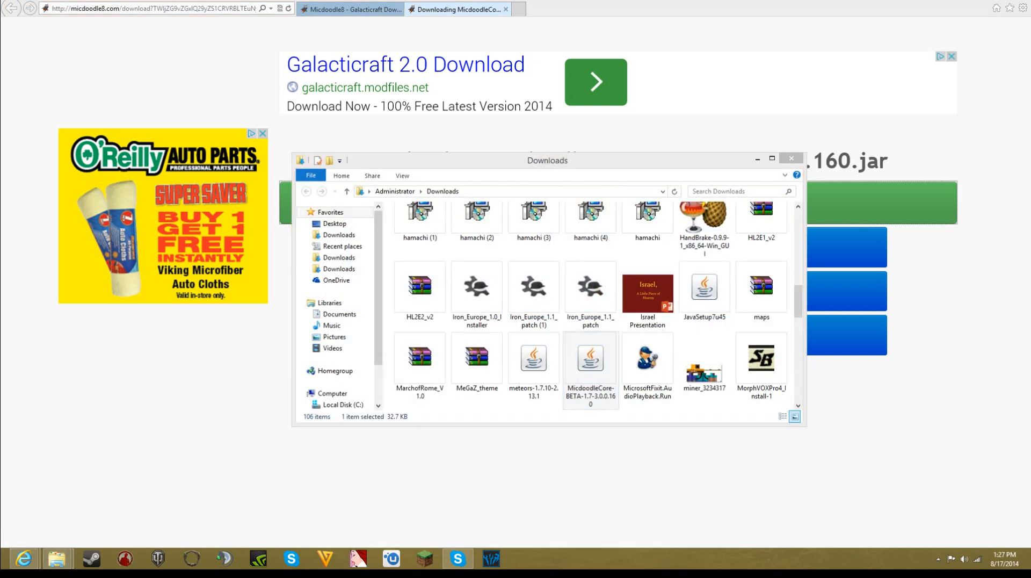
click(56, 560)
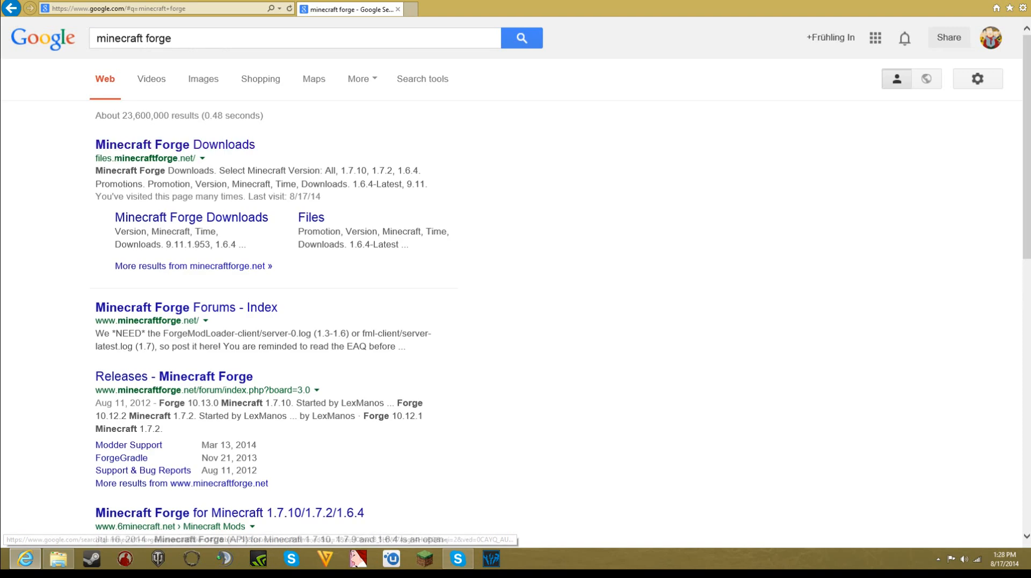
click(175, 144)
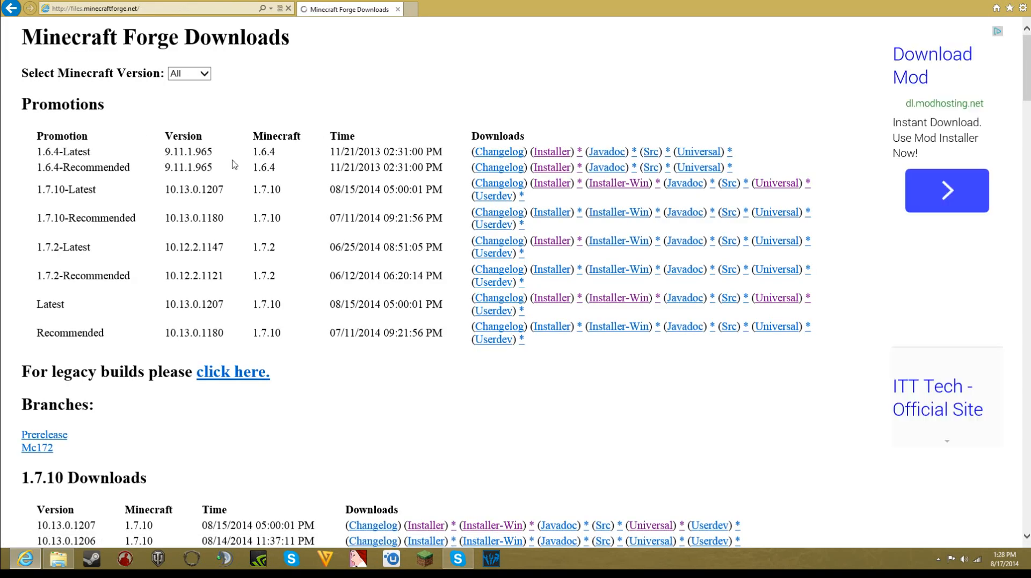
Step: Save the Forge 1.7.10-10.13.0.1207 Windows installer and open its Downloads folder
scroll(down, 3)
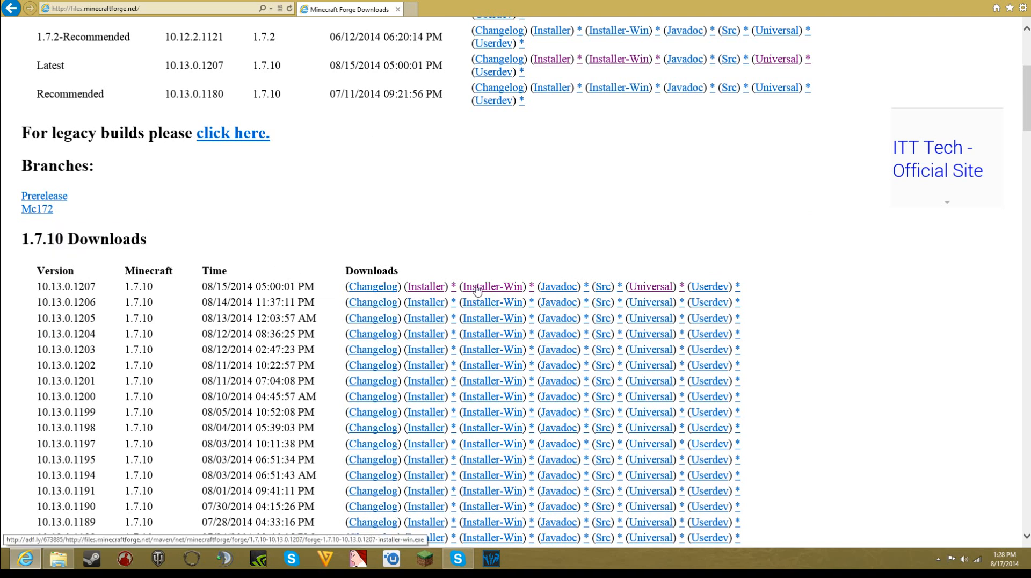
click(491, 286)
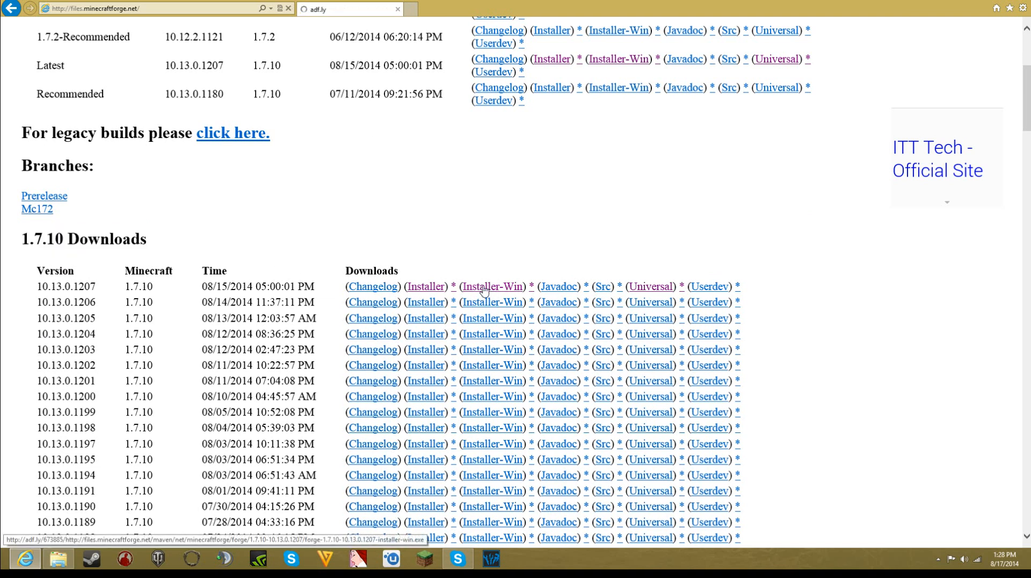
click(492, 285)
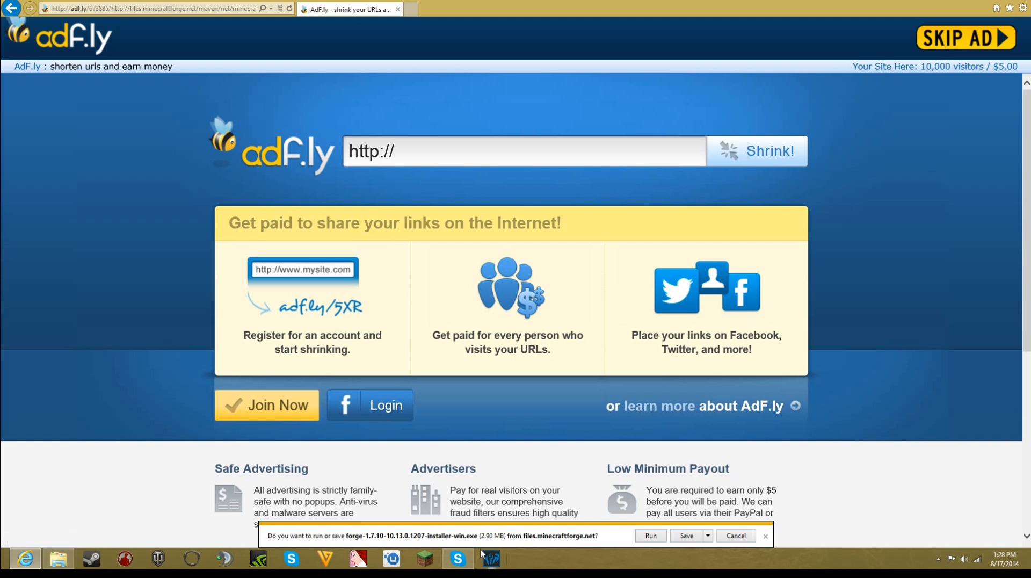
click(685, 535)
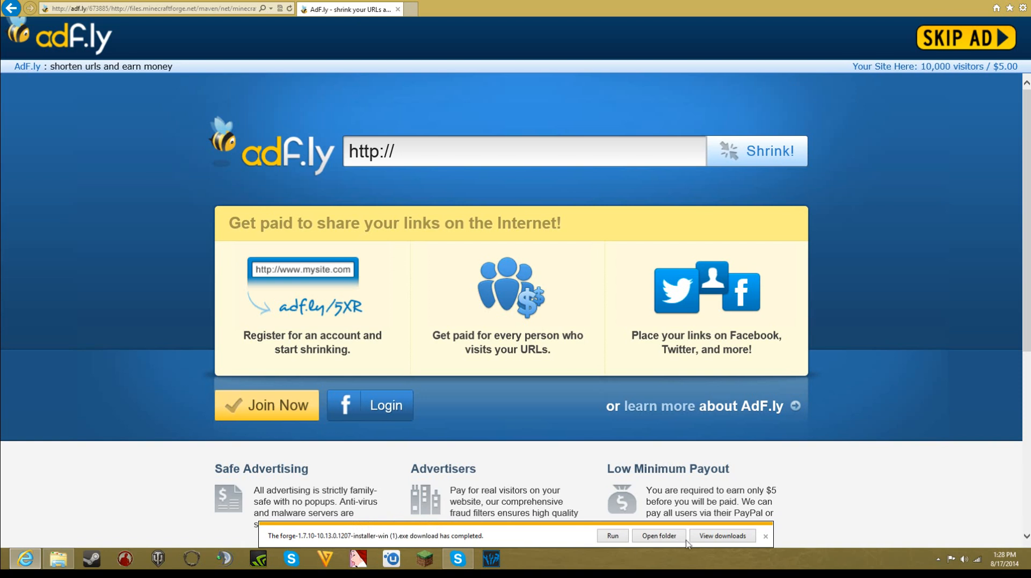
click(658, 540)
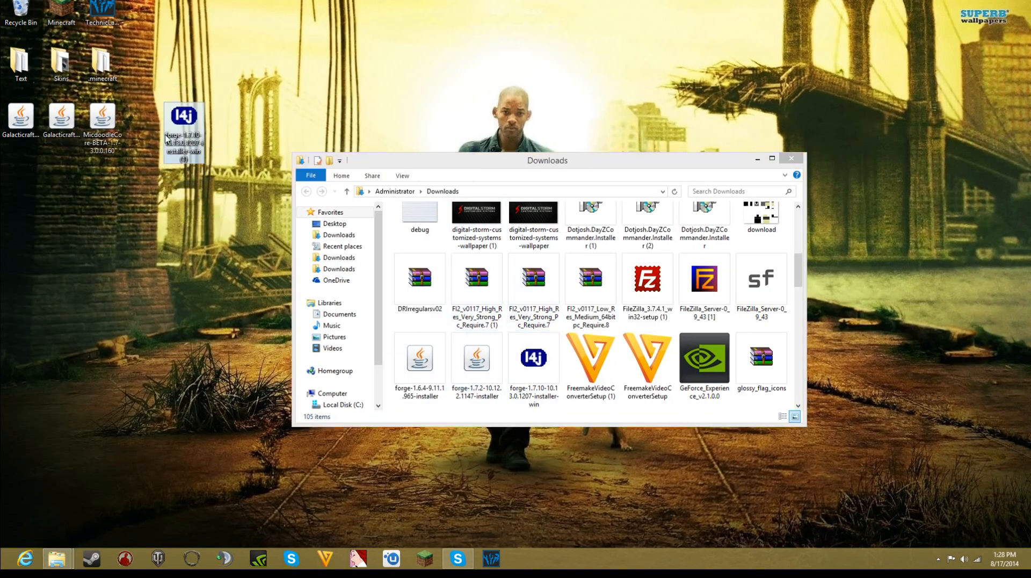
Step: Run the desktop Forge installer, install 10.13.0.1207 as client, and dismiss completion
click(790, 158)
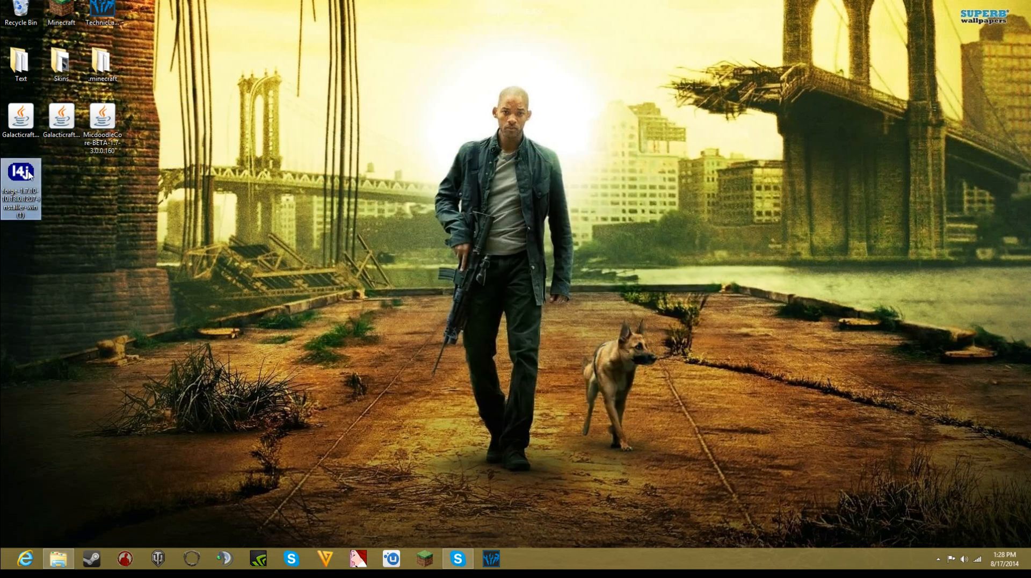
double_click(20, 178)
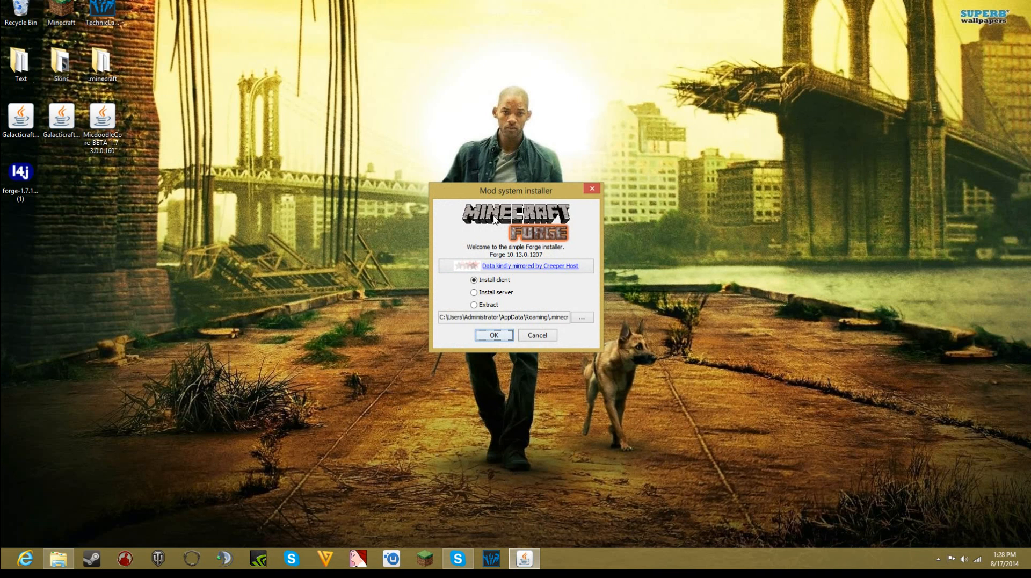
mouse_move(515, 284)
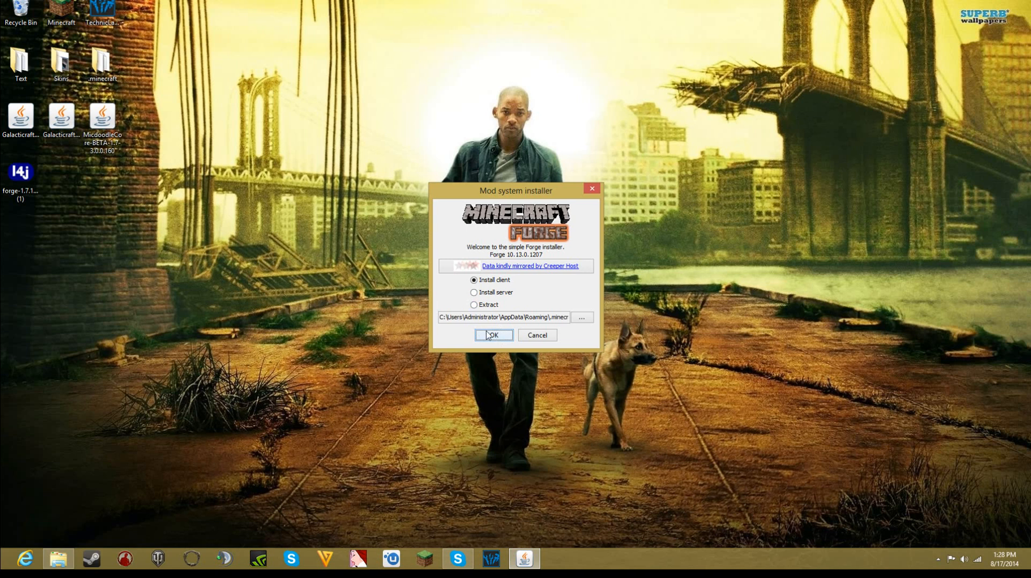
click(492, 335)
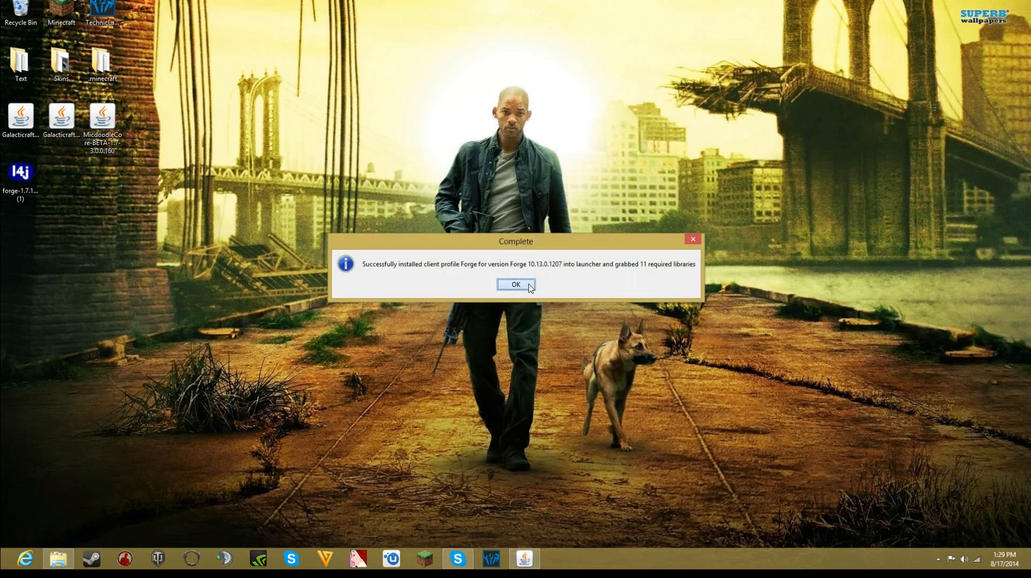
click(515, 284)
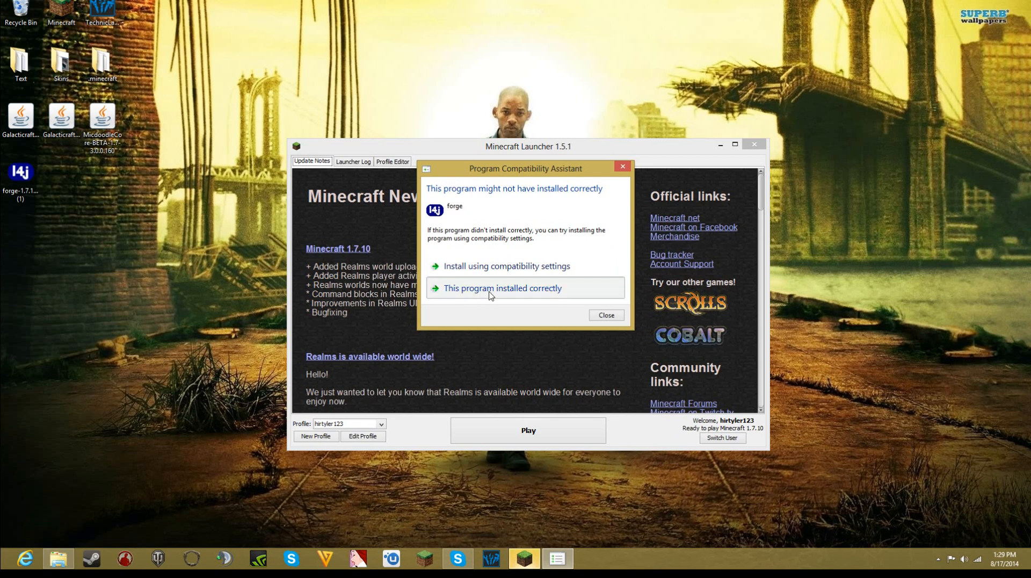
Step: Pick the Forge profile and play, reaching the 1.7.10 title screen with 3 mods
click(503, 288)
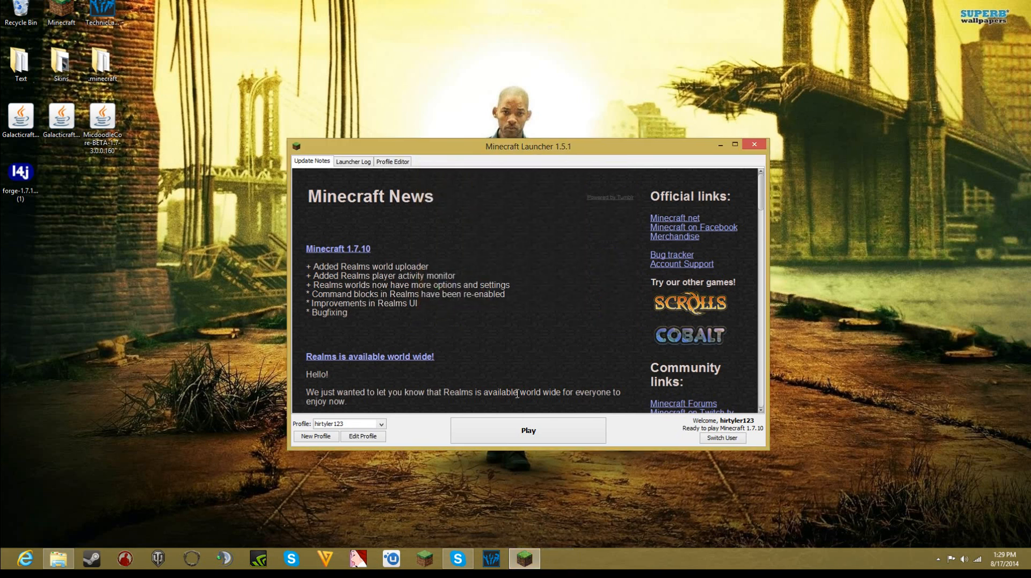
drag(527, 146, 538, 136)
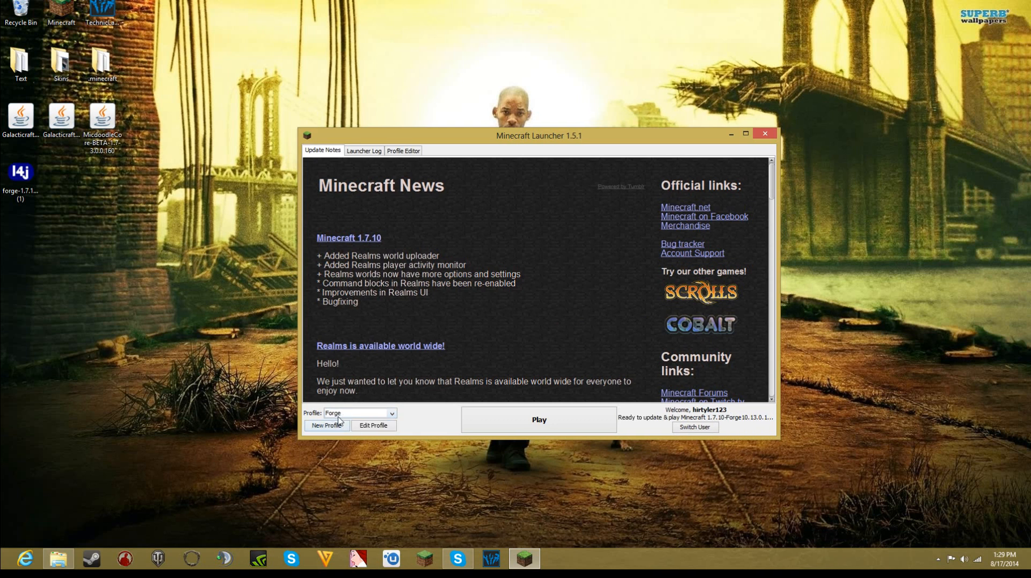
mouse_move(365, 414)
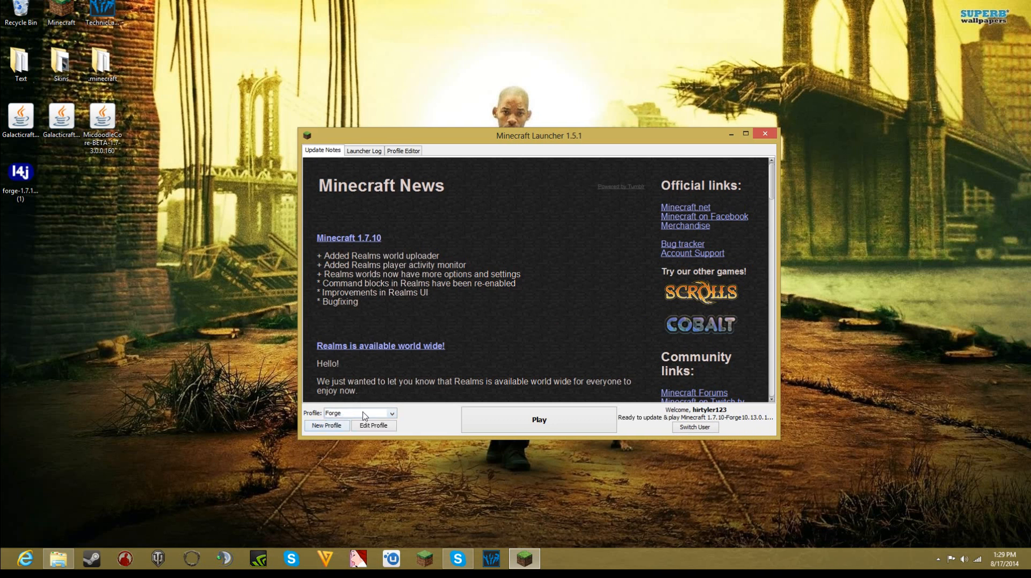
mouse_move(515, 185)
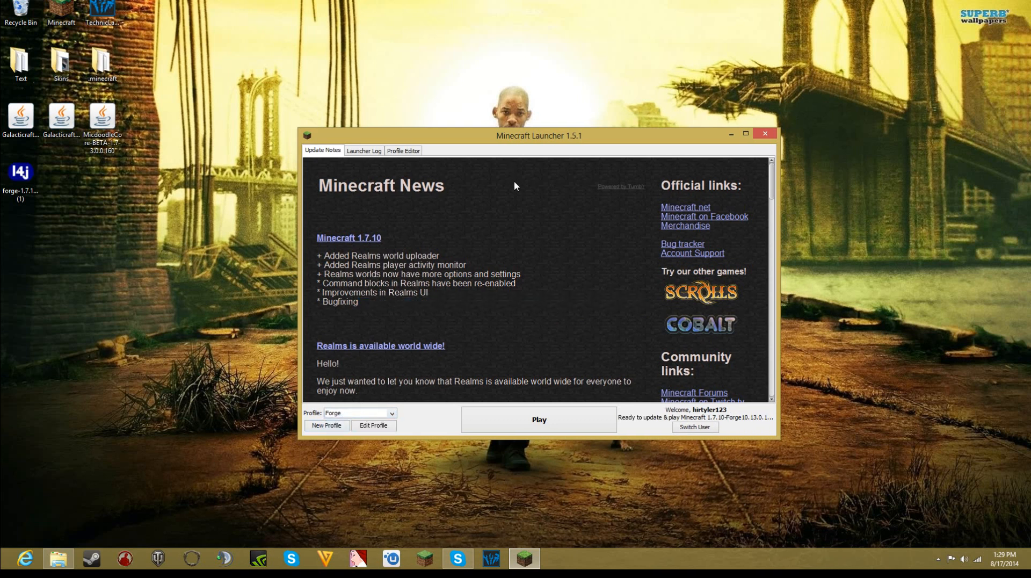
click(542, 428)
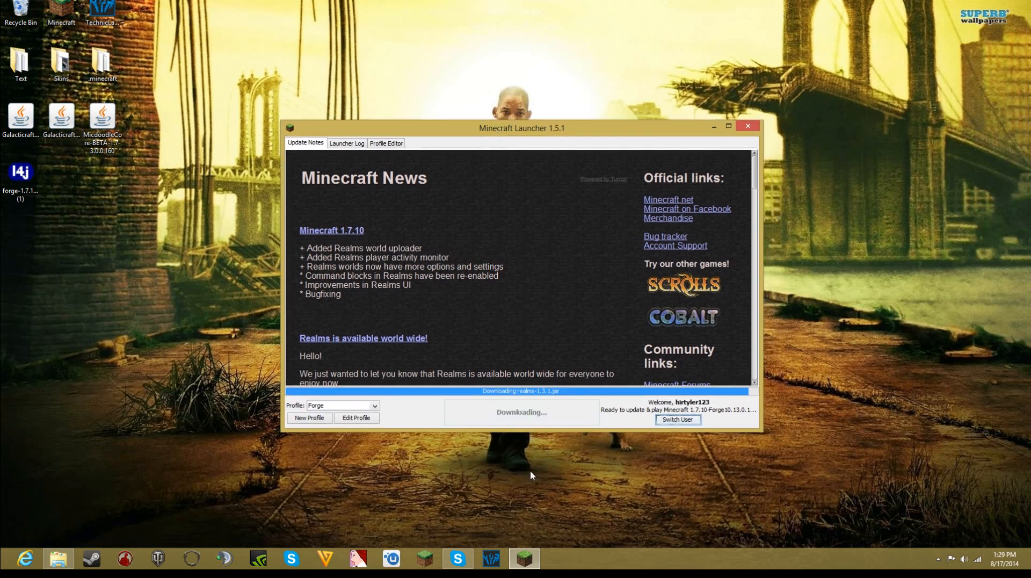
mouse_move(527, 464)
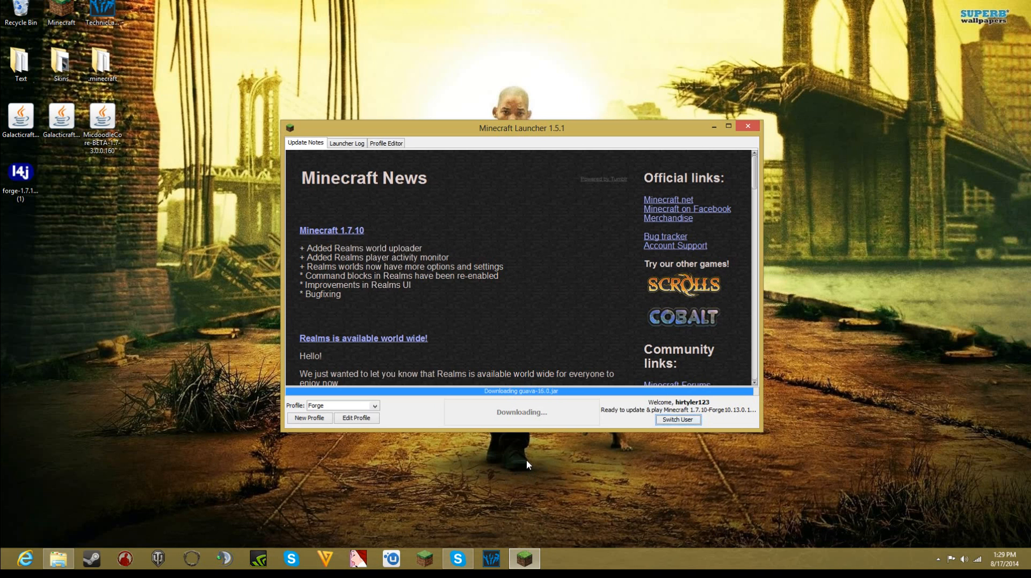
click(747, 126)
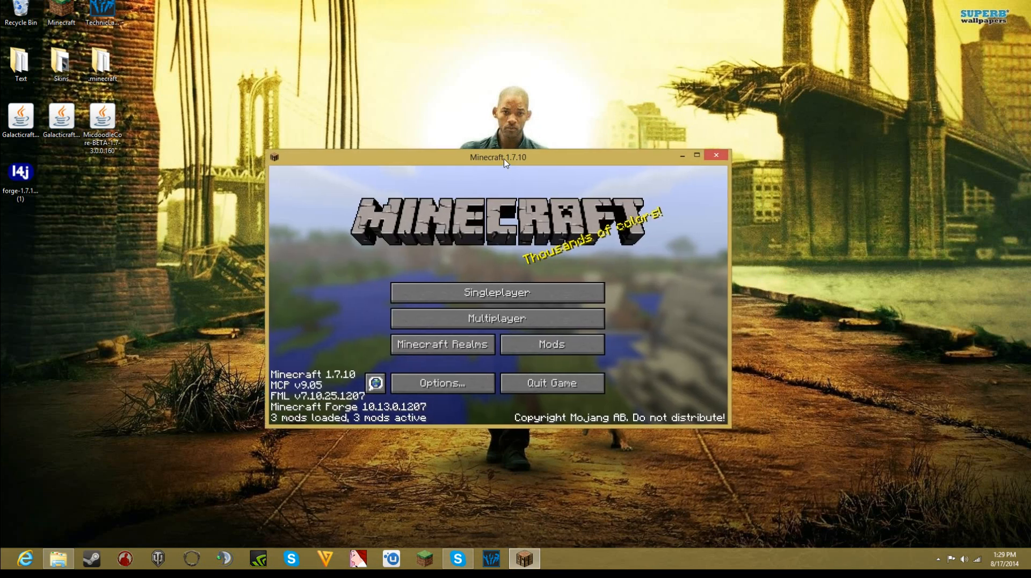
Step: Maximize Minecraft, check the mod list shows only Coder Pack, Forge Mod Loader and Forge, then quit
drag(498, 158, 510, 161)
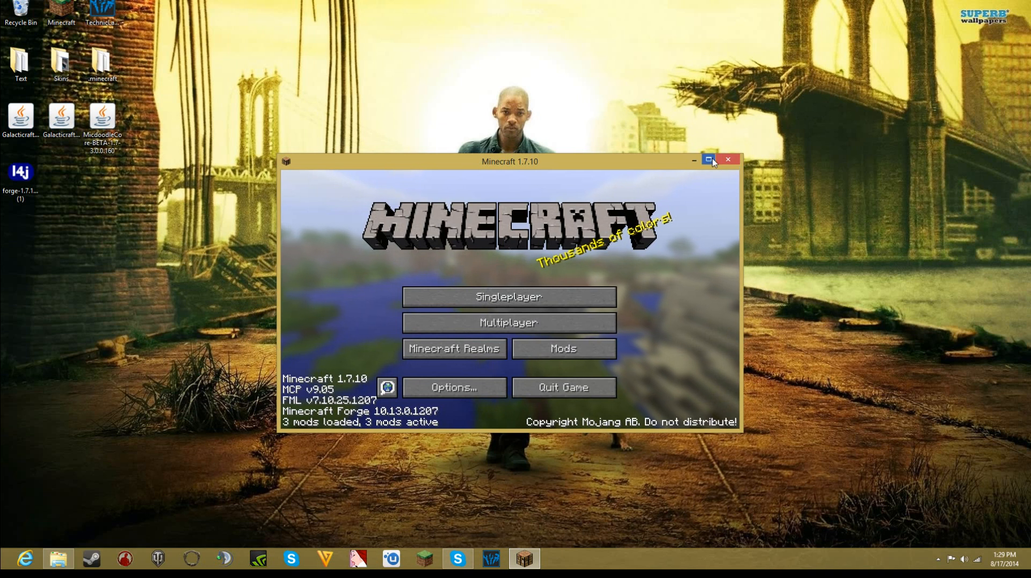
click(710, 161)
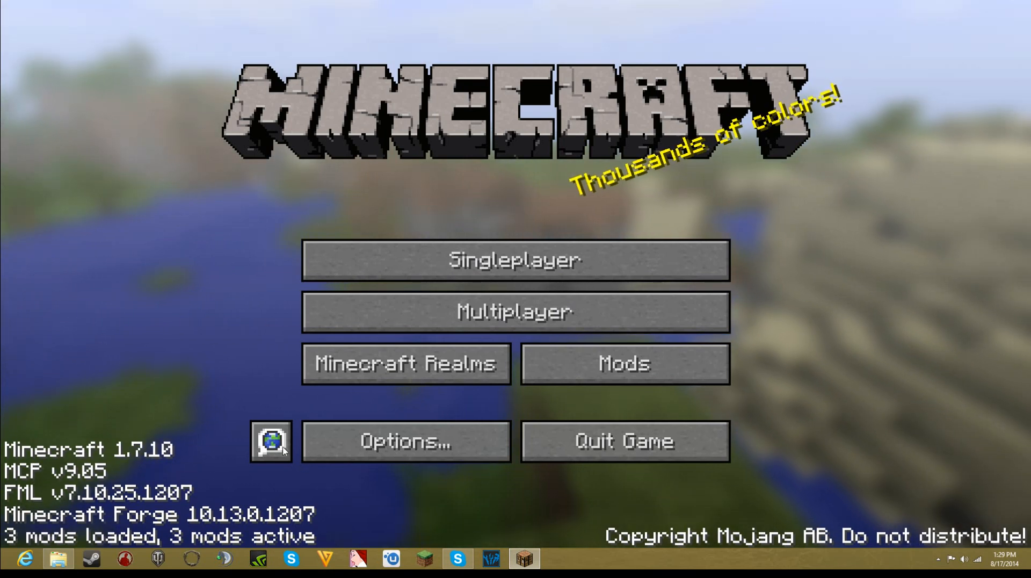
click(621, 363)
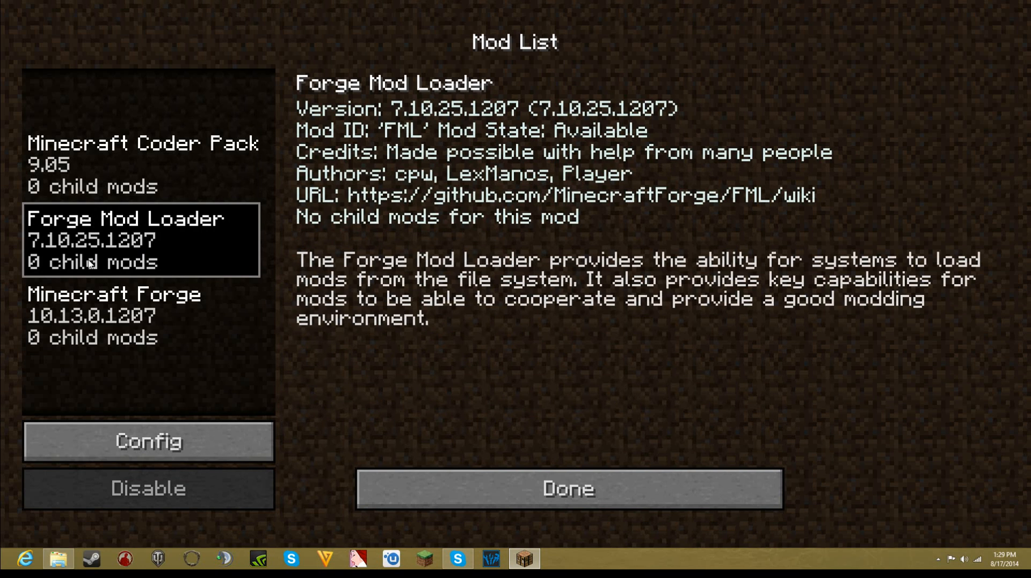
click(567, 487)
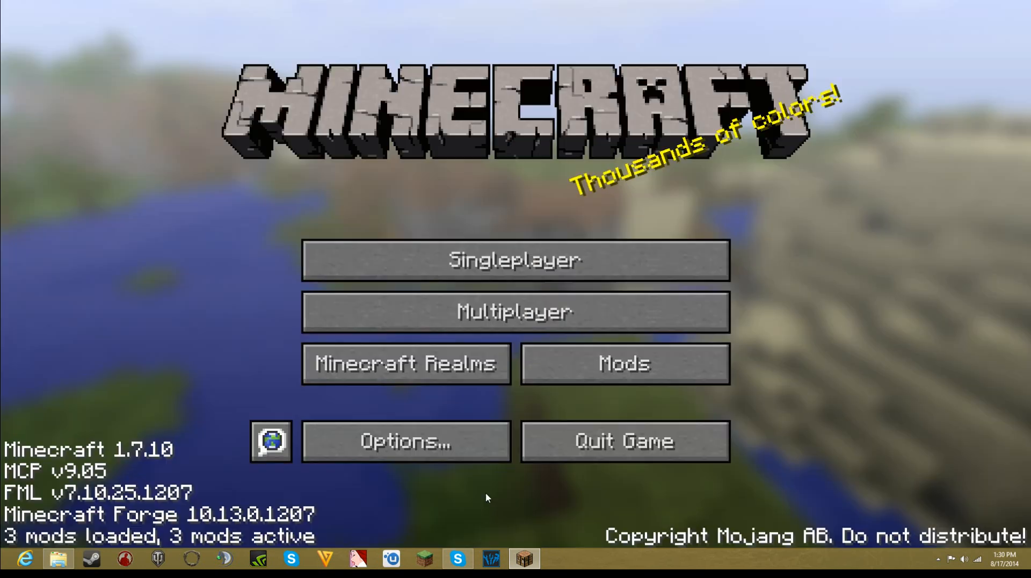
mouse_move(623, 441)
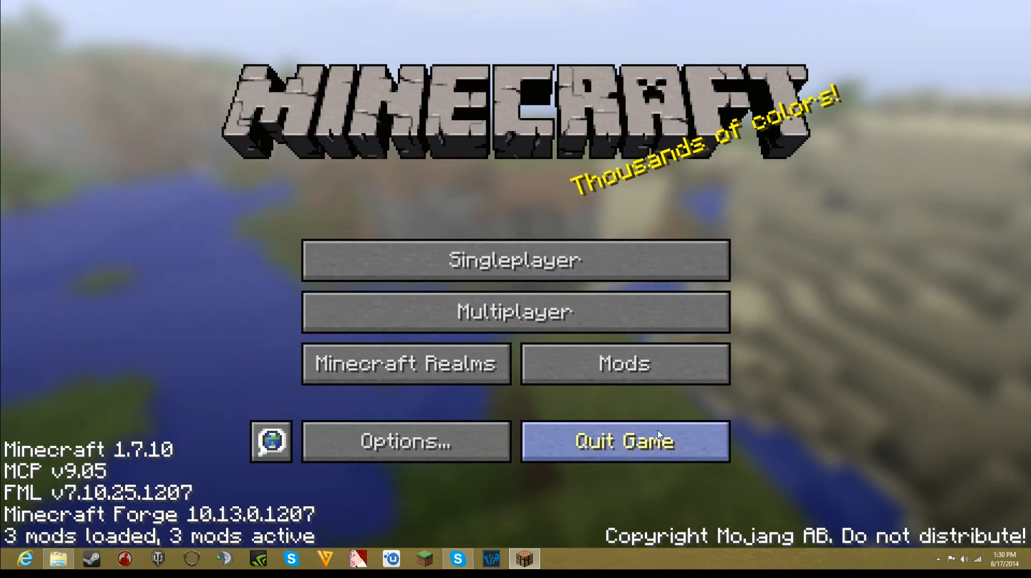
click(623, 441)
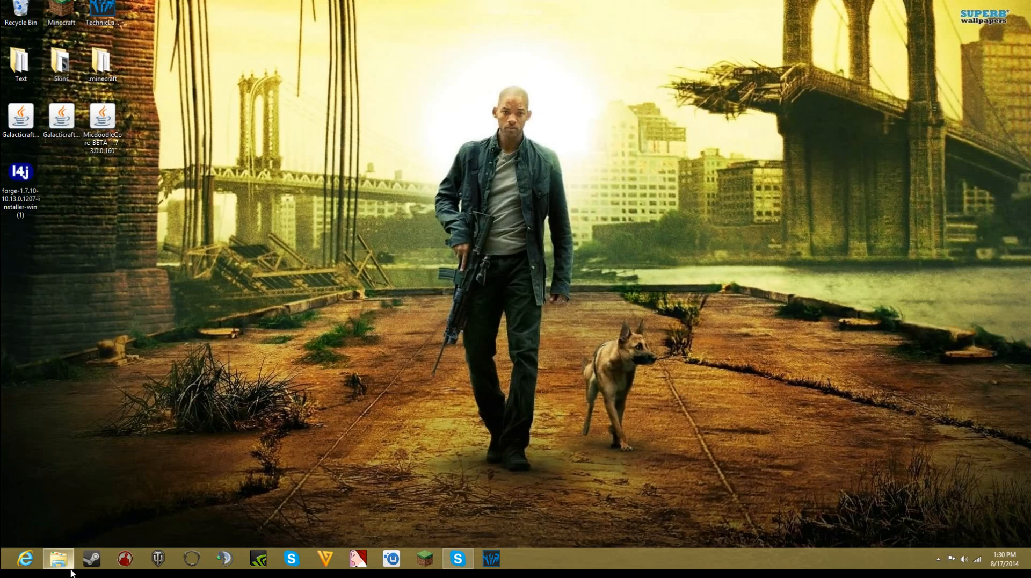
Step: Open File Explorer to .minecraft\mods and select the Galacticraft jars on the desktop
click(58, 559)
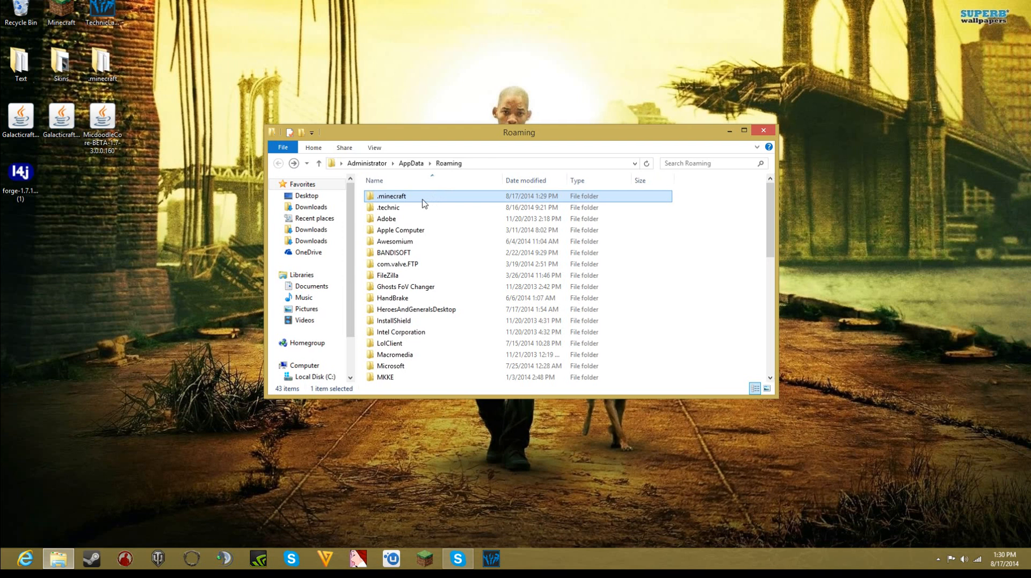
click(385, 218)
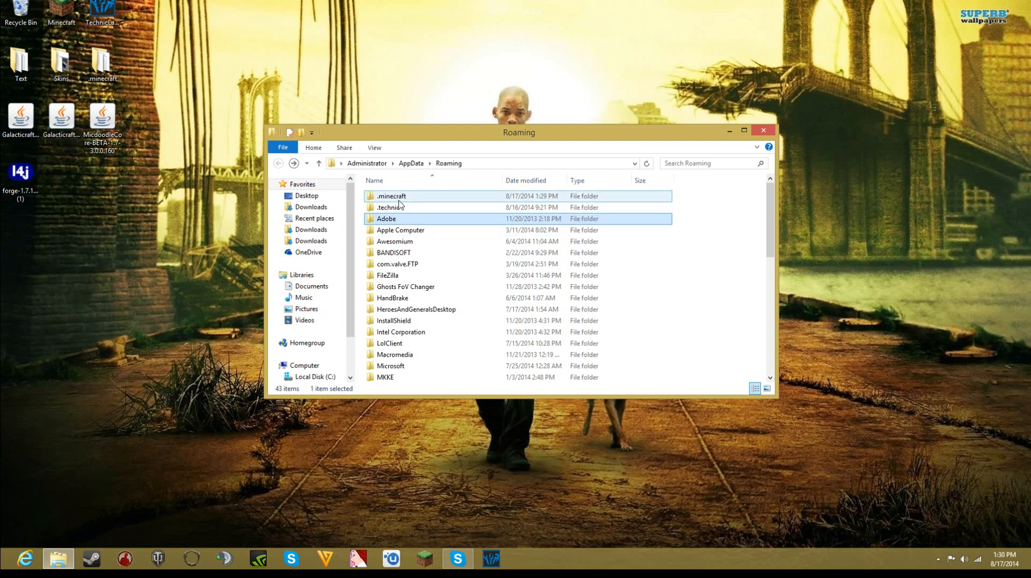
click(392, 196)
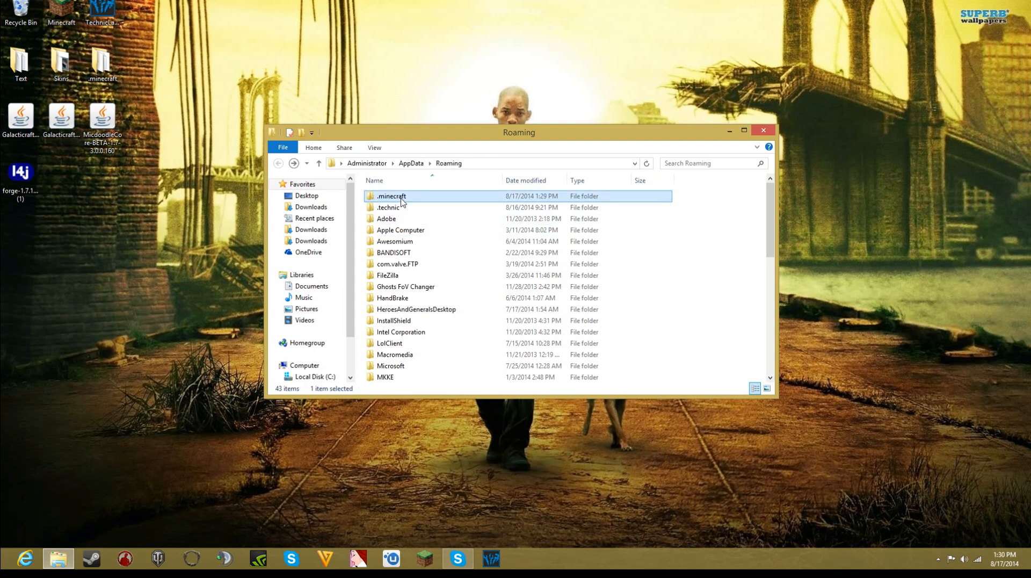
double_click(391, 195)
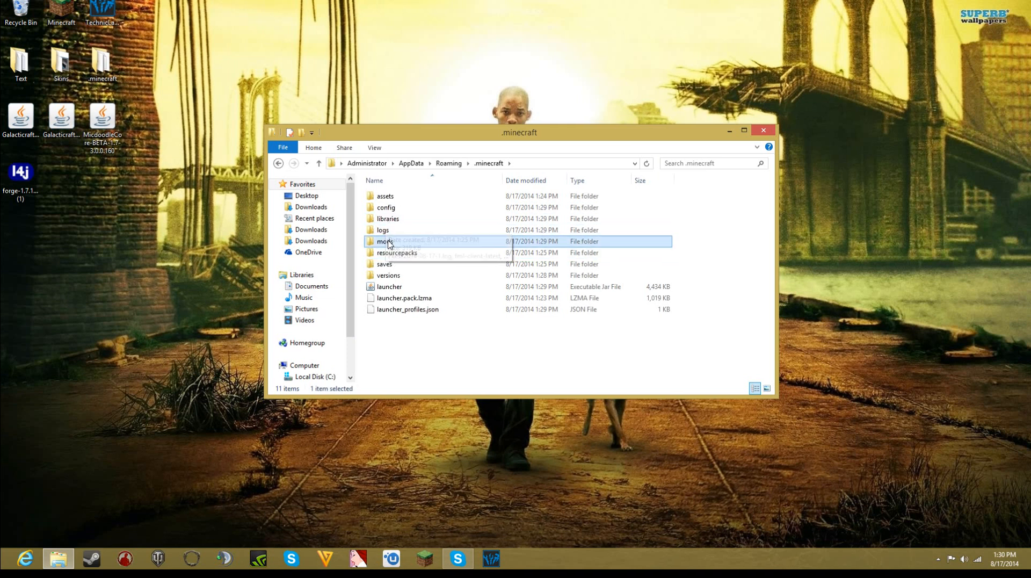
double_click(386, 240)
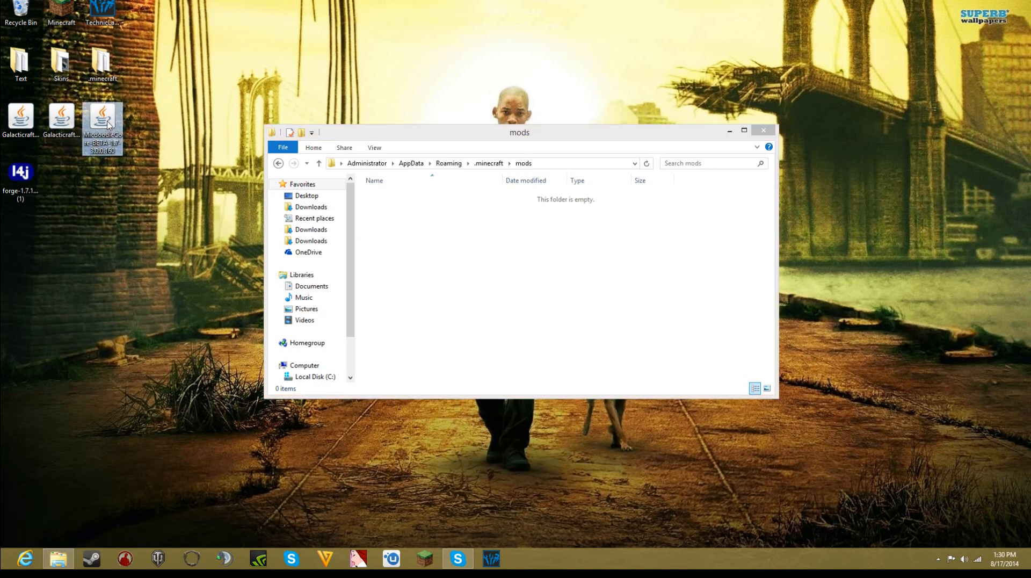
click(19, 118)
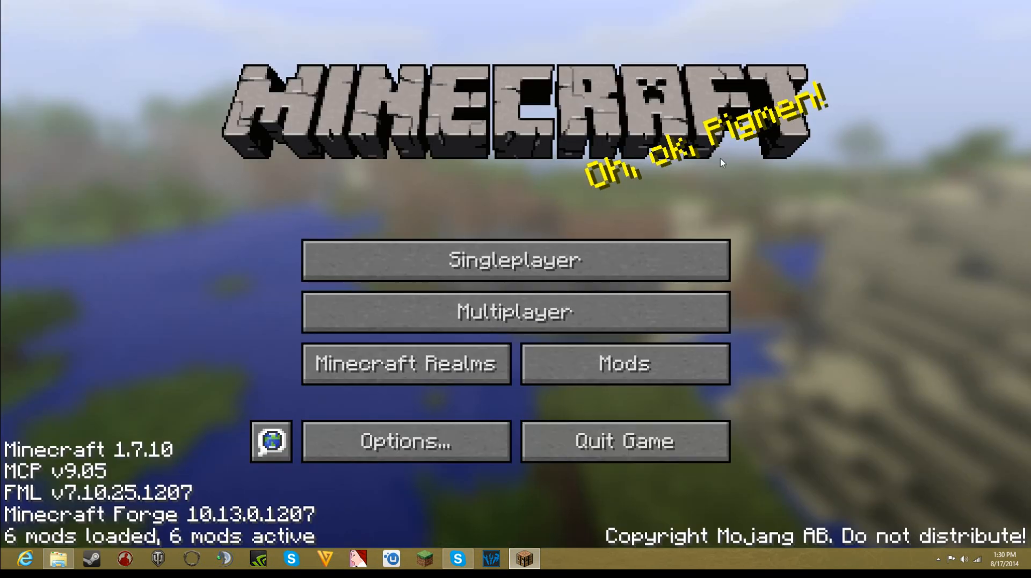
click(624, 364)
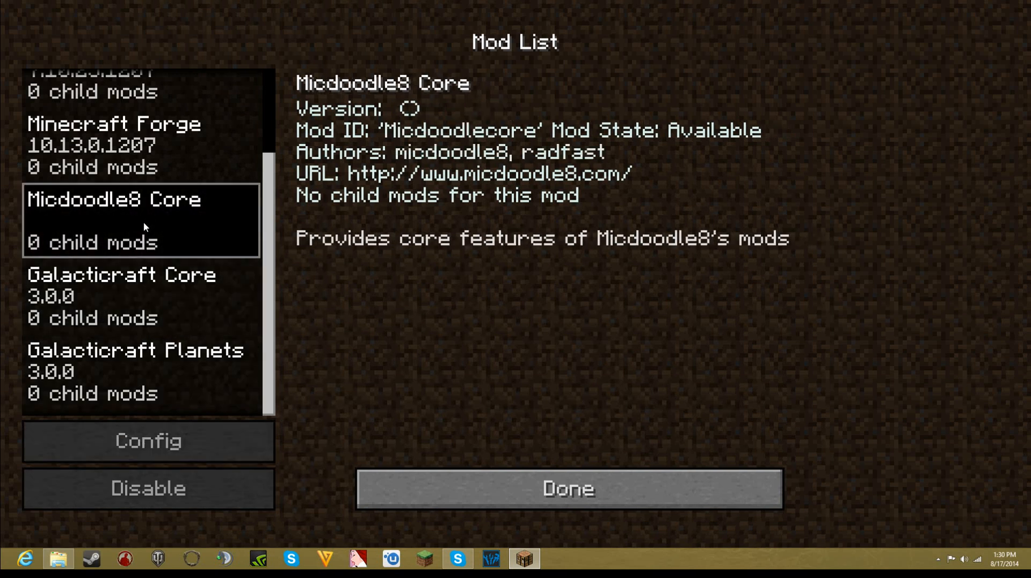
mouse_move(111, 179)
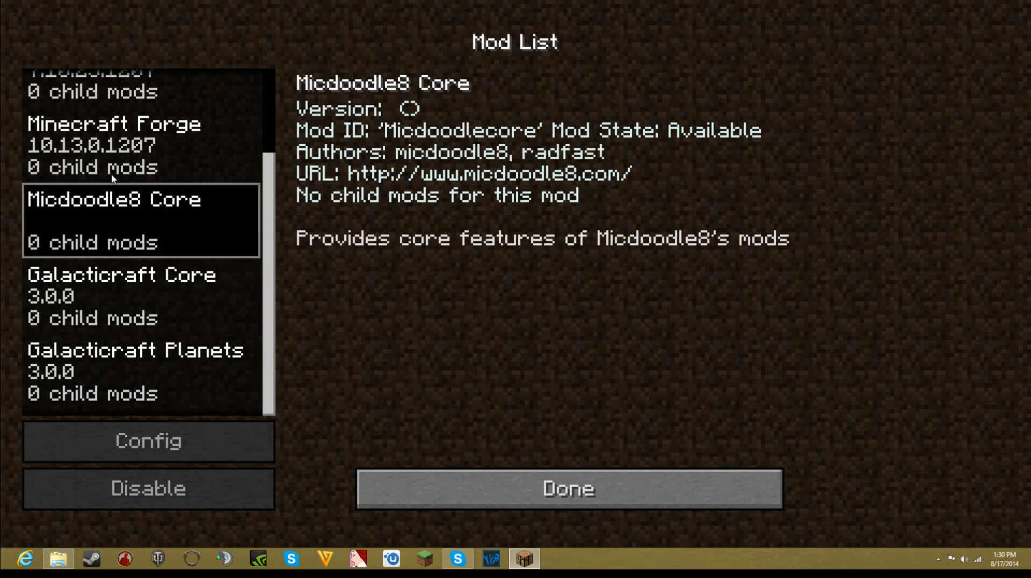
click(136, 371)
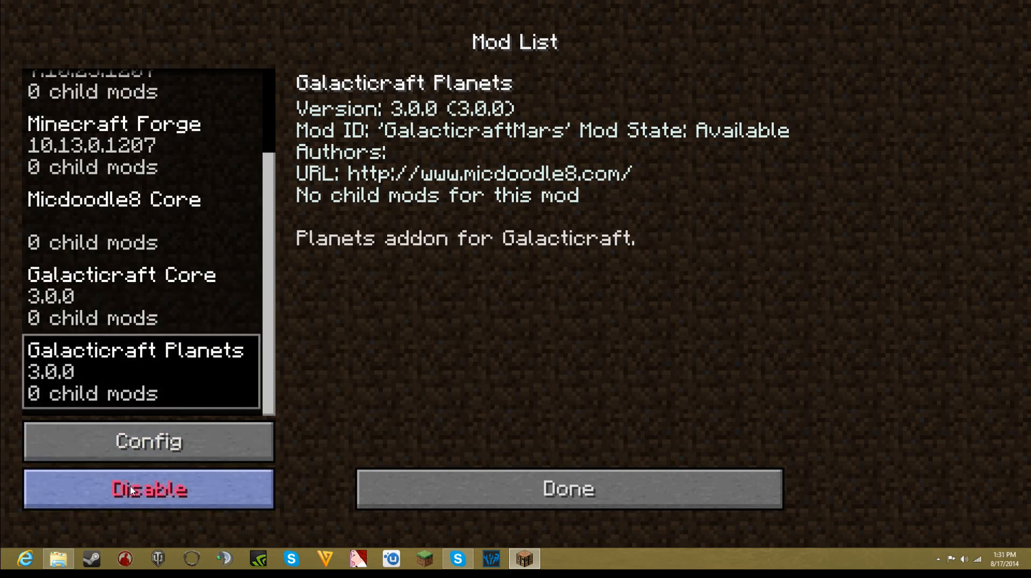
mouse_move(138, 512)
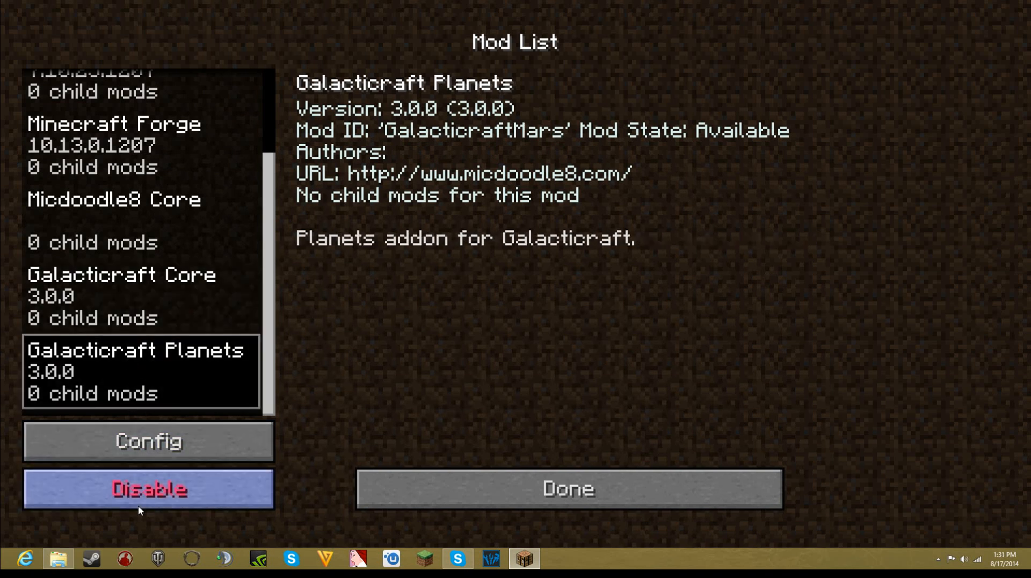
click(567, 487)
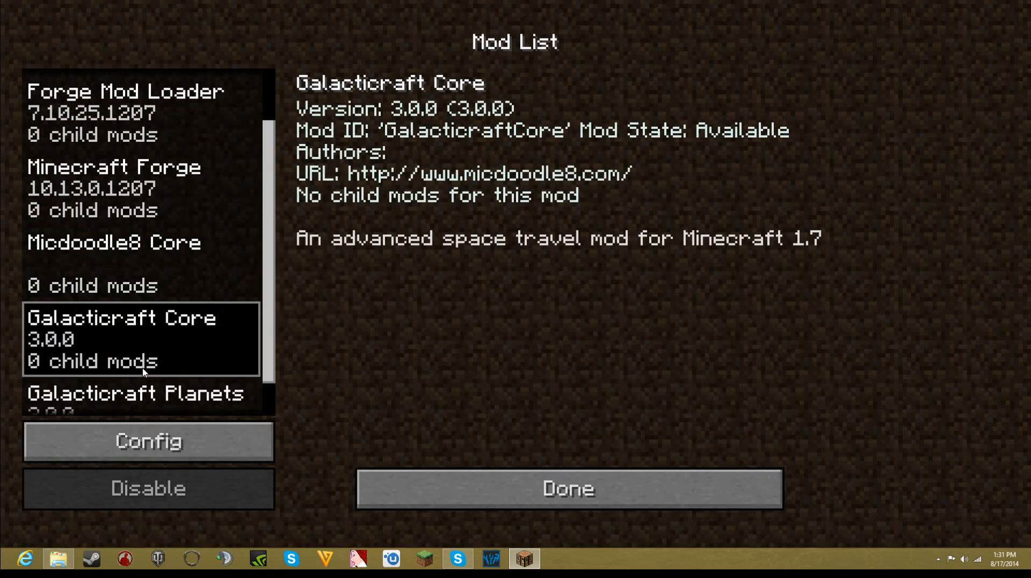
click(135, 376)
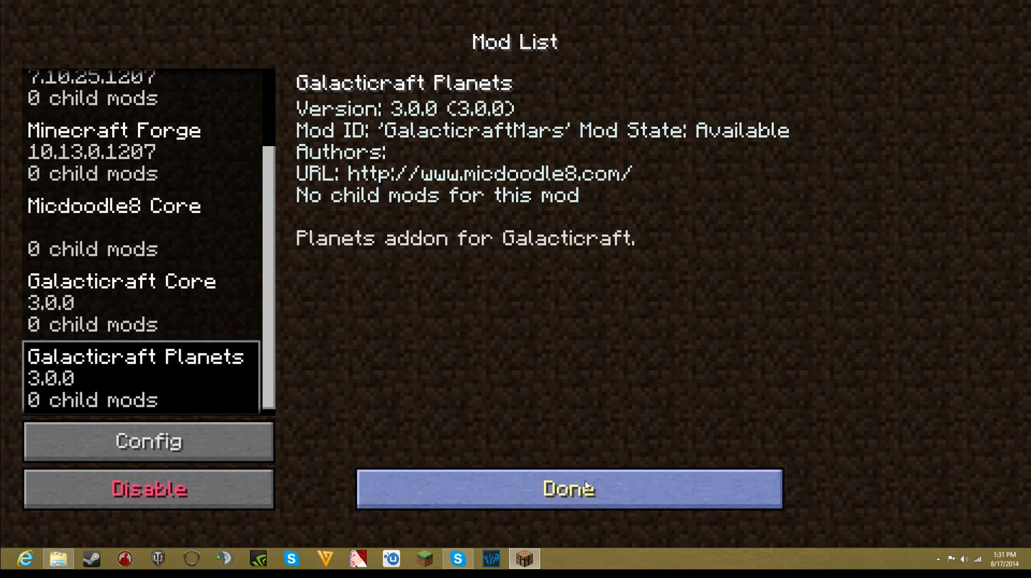
click(565, 487)
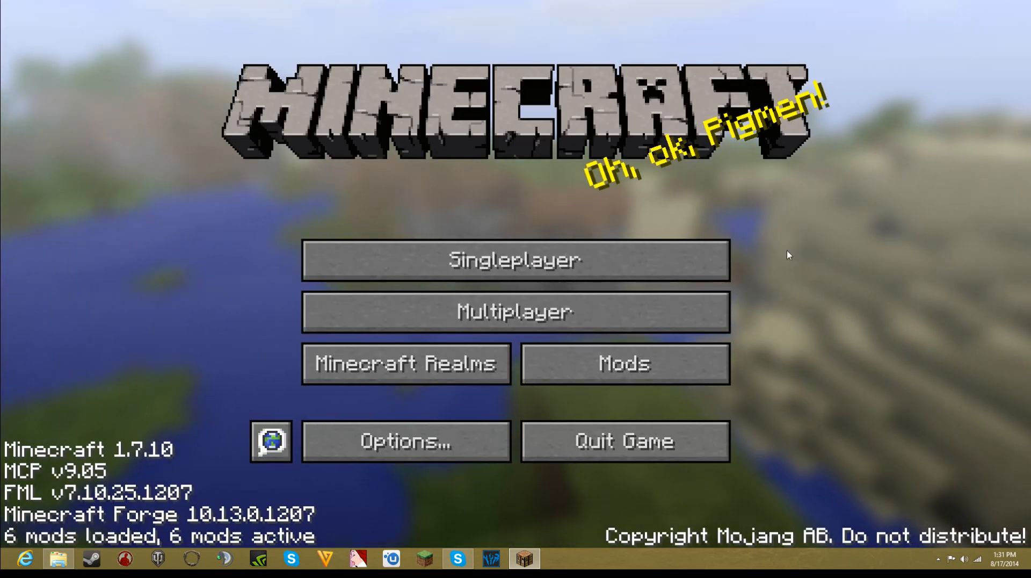
mouse_move(624, 440)
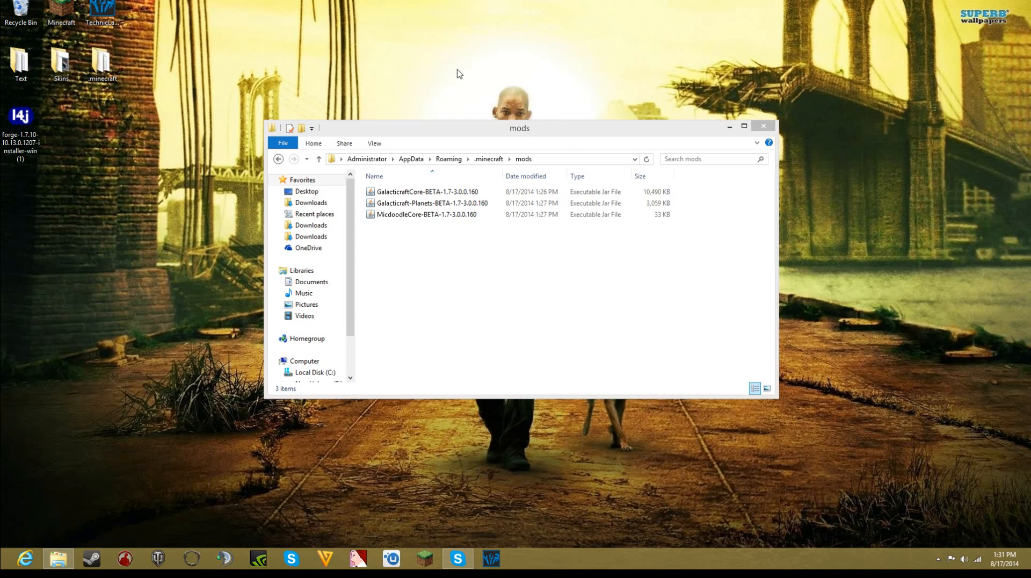
mouse_move(570, 73)
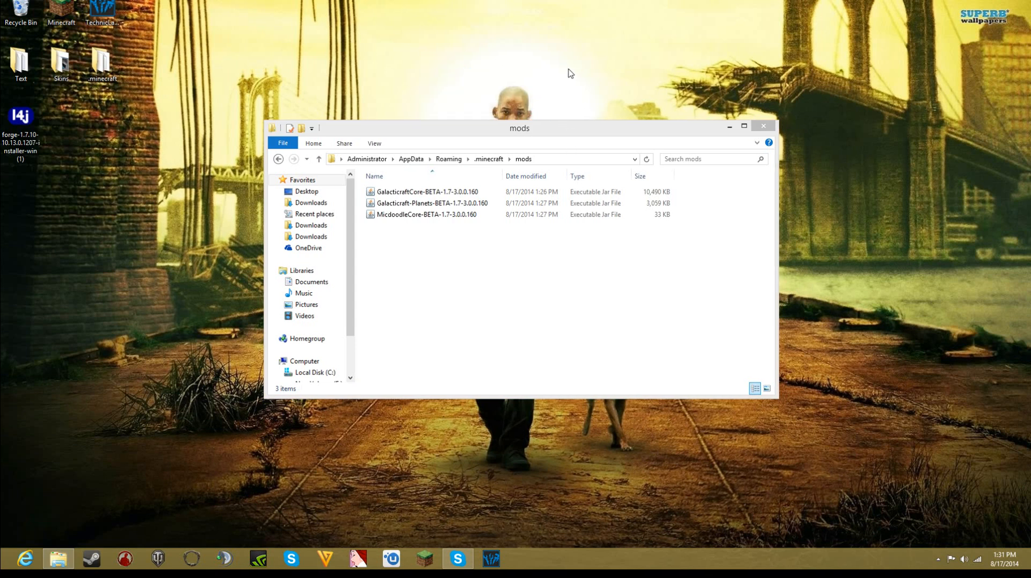
mouse_move(668, 109)
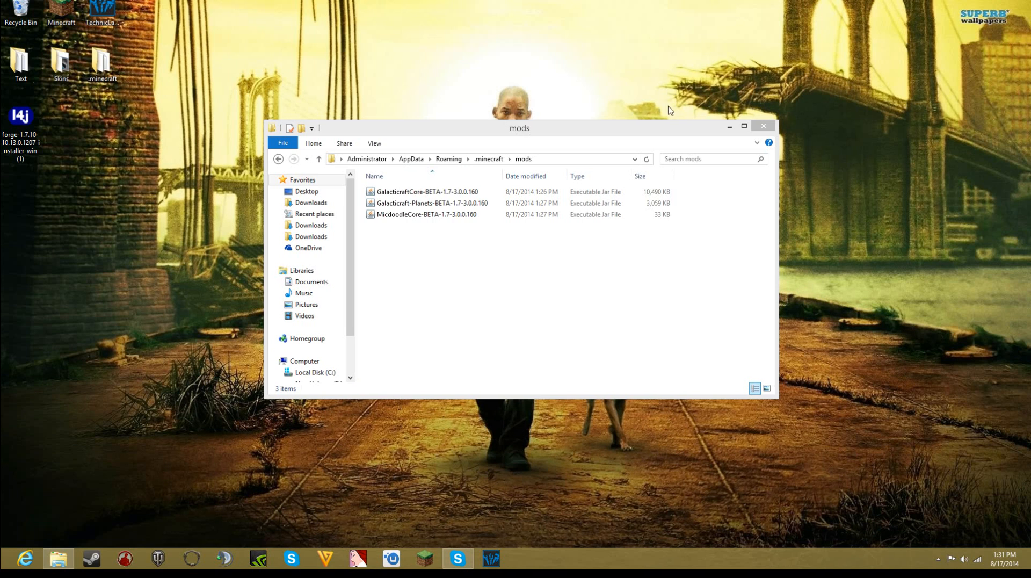
mouse_move(762, 126)
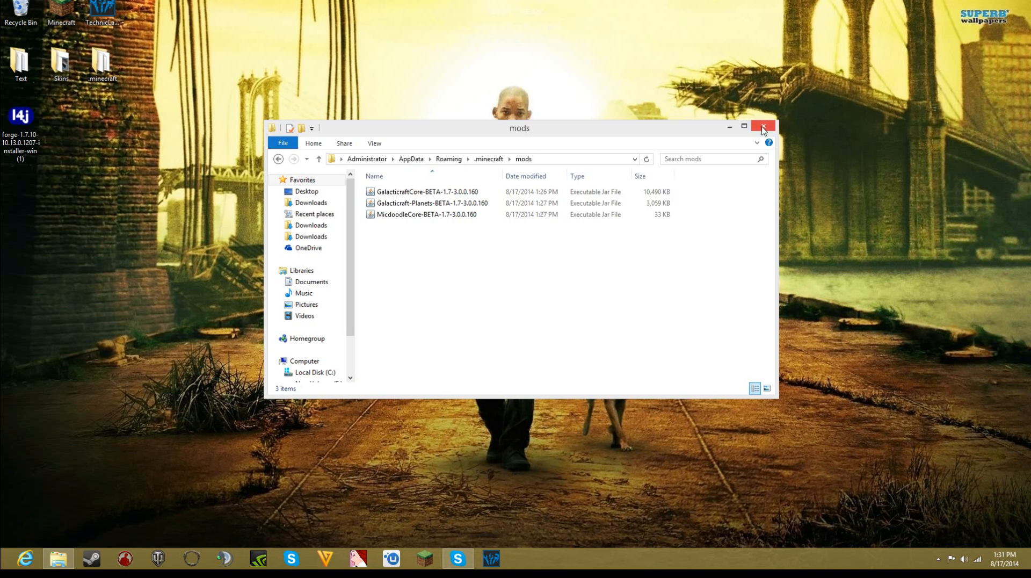
Step: Close the mods folder window holding the three Galacticraft jars
click(762, 127)
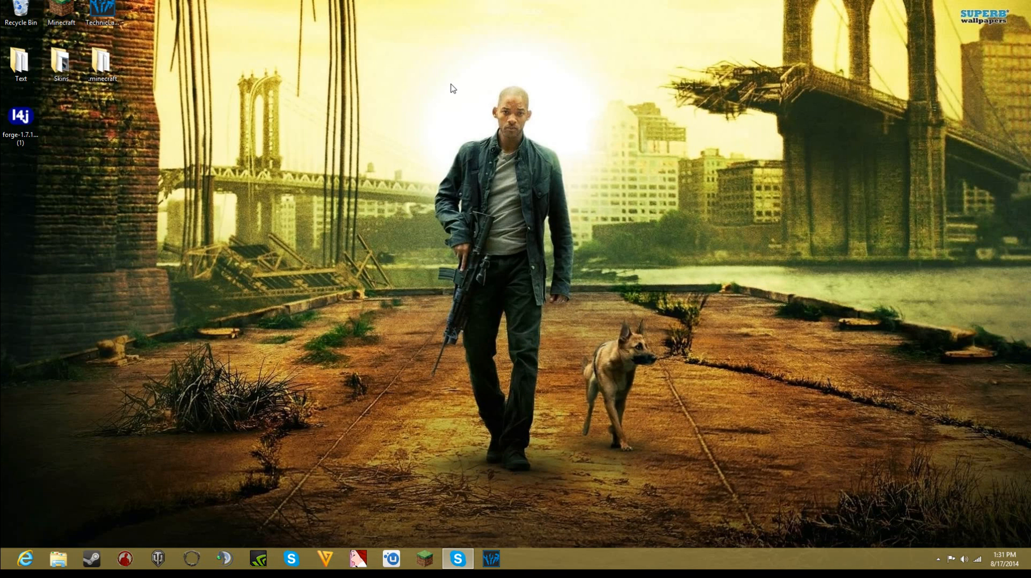
mouse_move(507, 45)
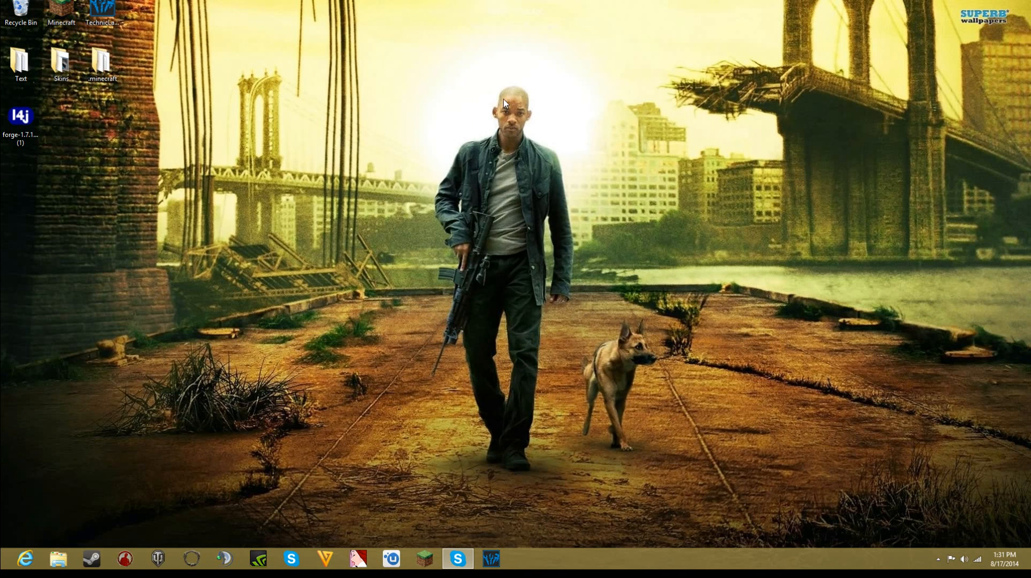
mouse_move(503, 105)
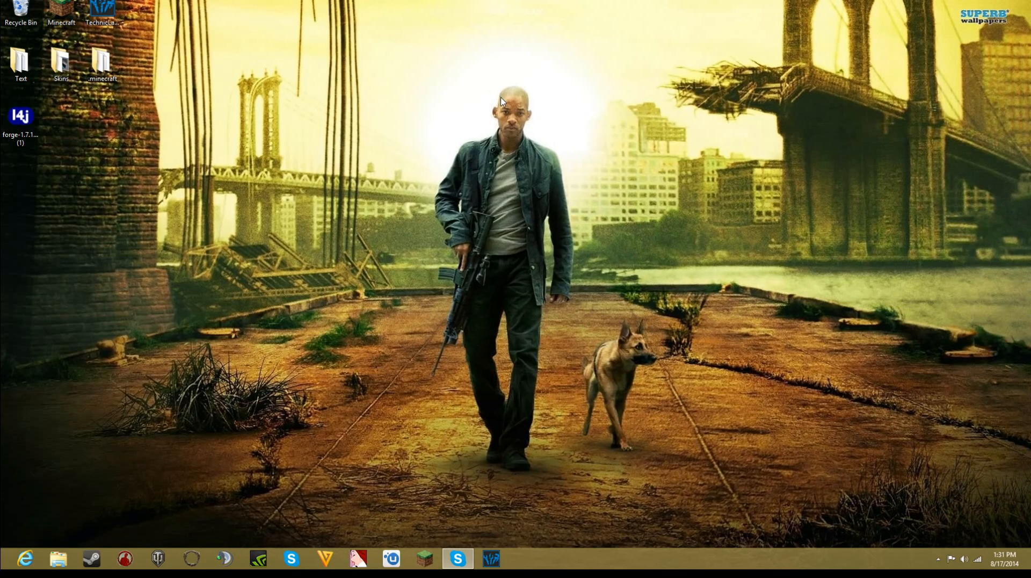